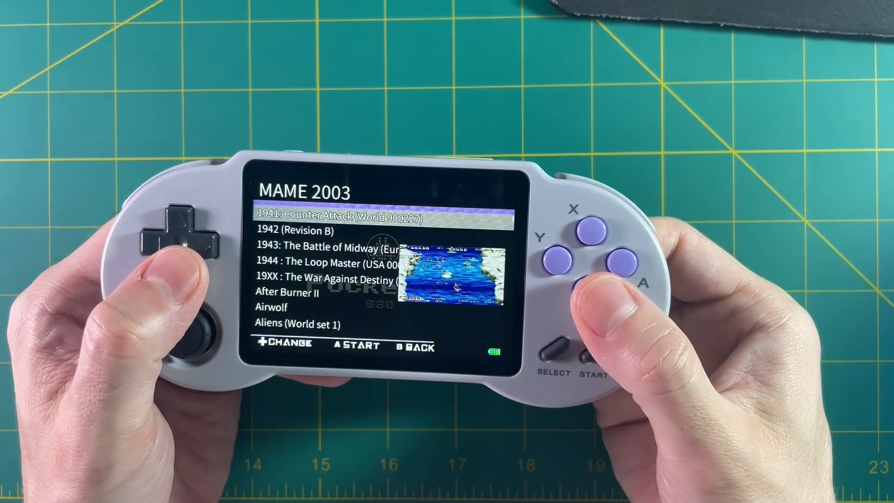
# Back out of the MAME 2003 game list to the S30 system selection screen
pyautogui.click(616, 264)
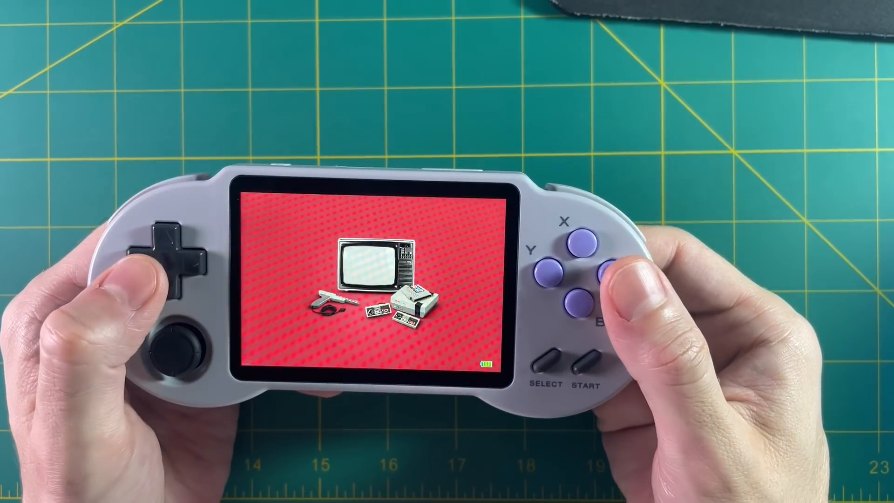
pyautogui.click(597, 270)
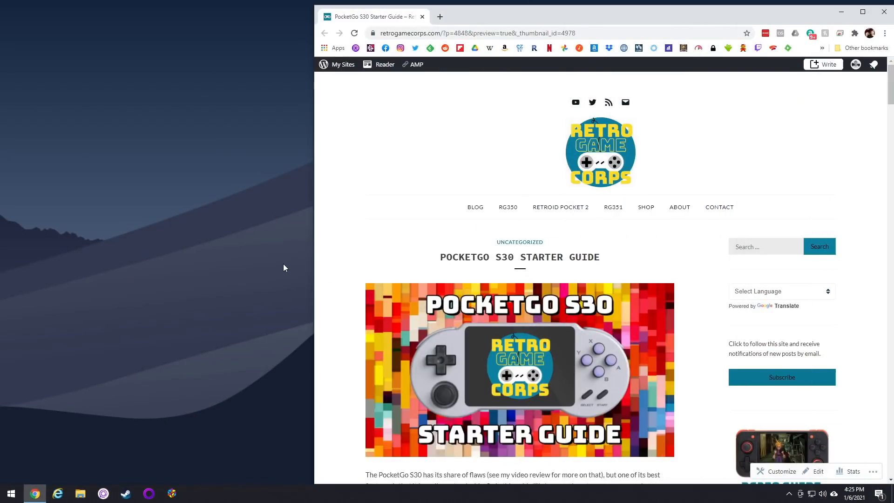
pyautogui.moveTo(355, 216)
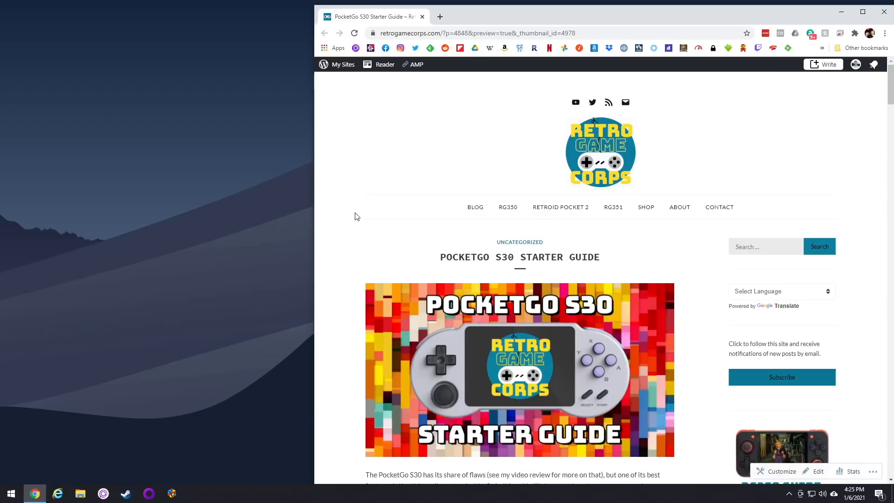
# Move down the Starter Guide to the 'Back up the stock microSD card' section
pyautogui.scroll(-3)
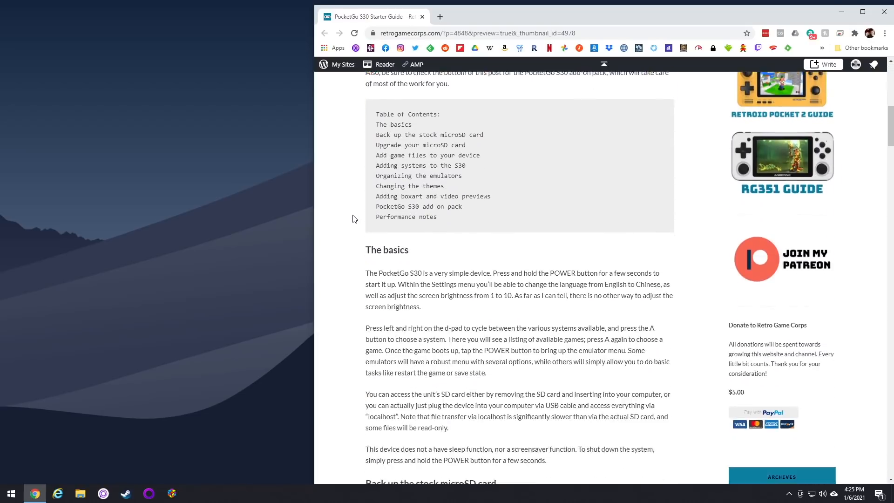
pyautogui.scroll(-3)
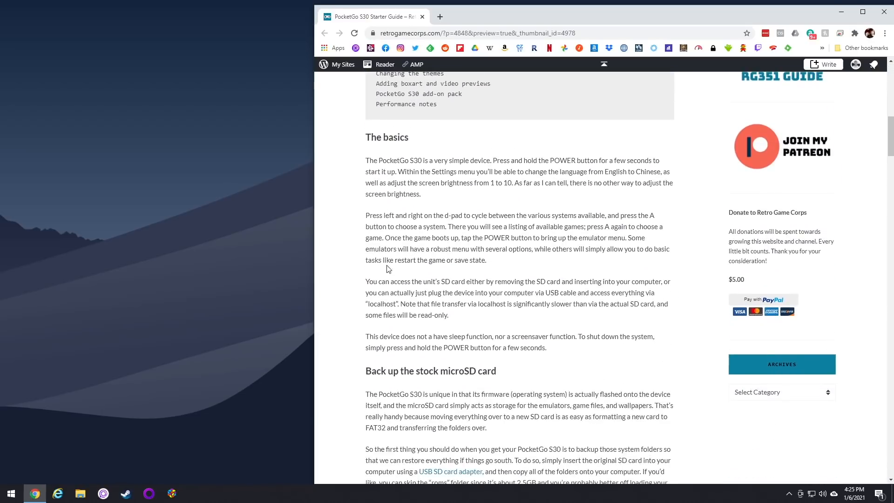
pyautogui.scroll(-3)
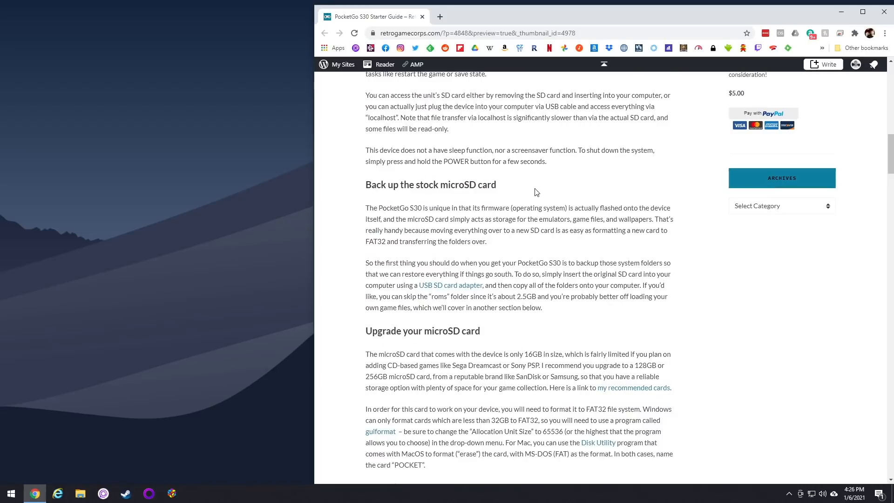
pyautogui.doubleClick(430, 184)
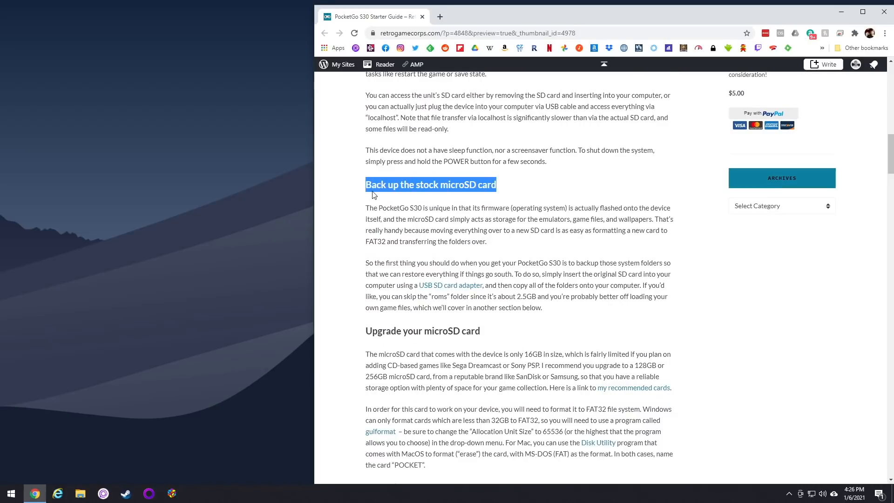
# Continue down past the upgrade section to the PocketGo S30 Add-on Pack download instructions
pyautogui.scroll(-3)
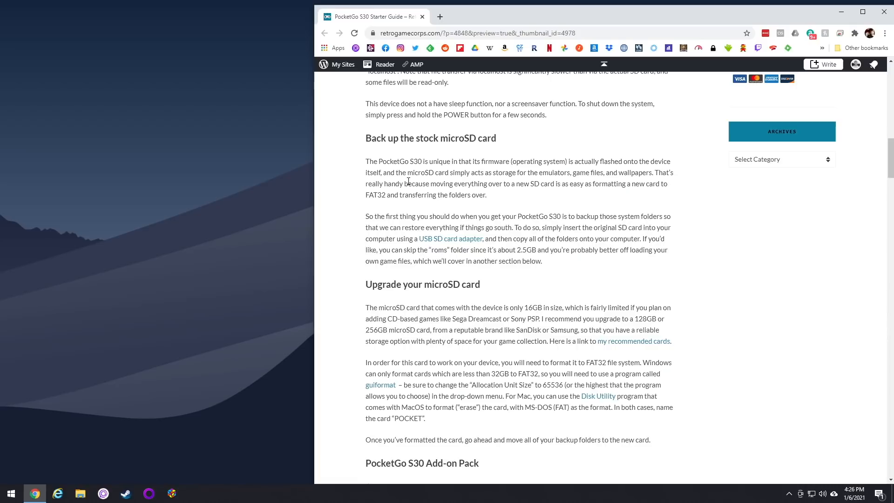
pyautogui.scroll(-3)
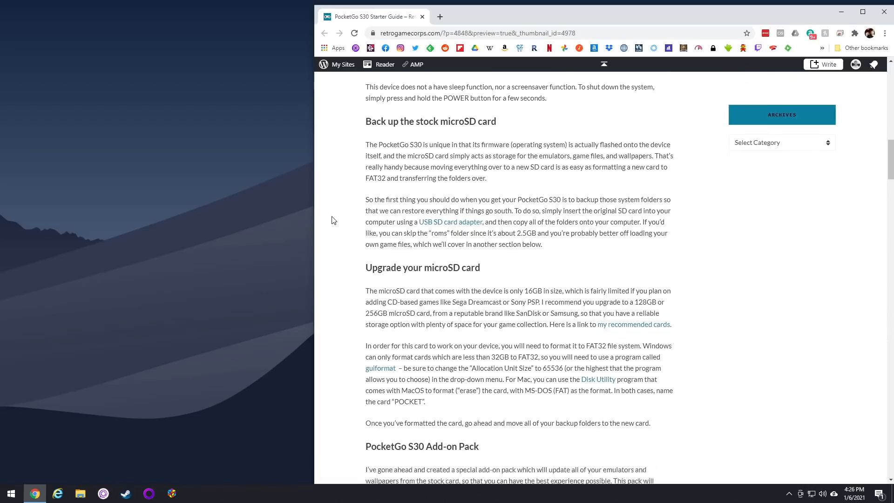
pyautogui.scroll(-3)
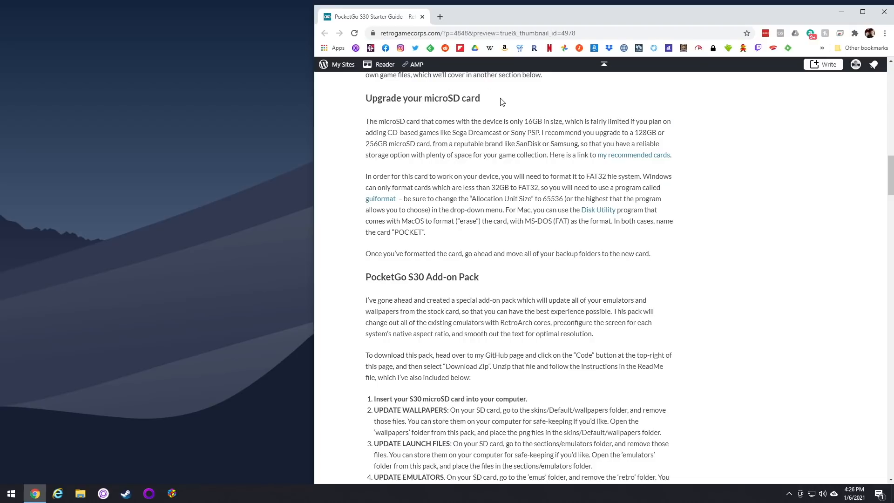
pyautogui.doubleClick(423, 98)
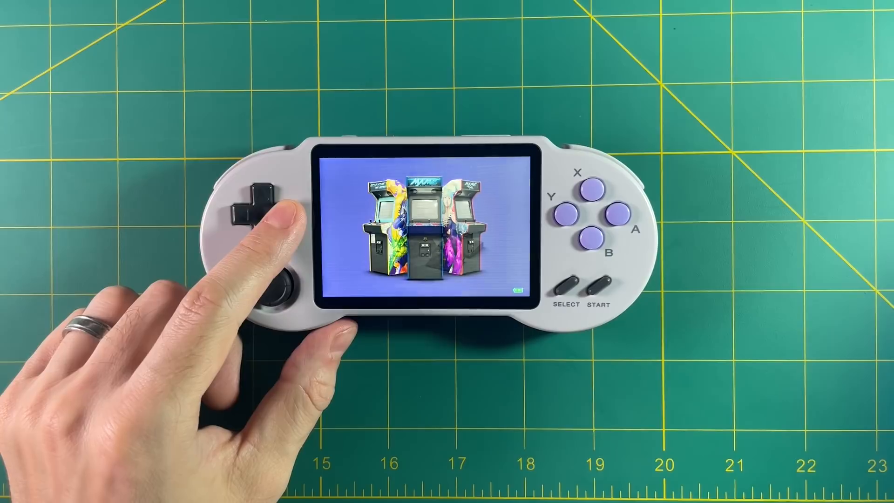
pyautogui.click(263, 204)
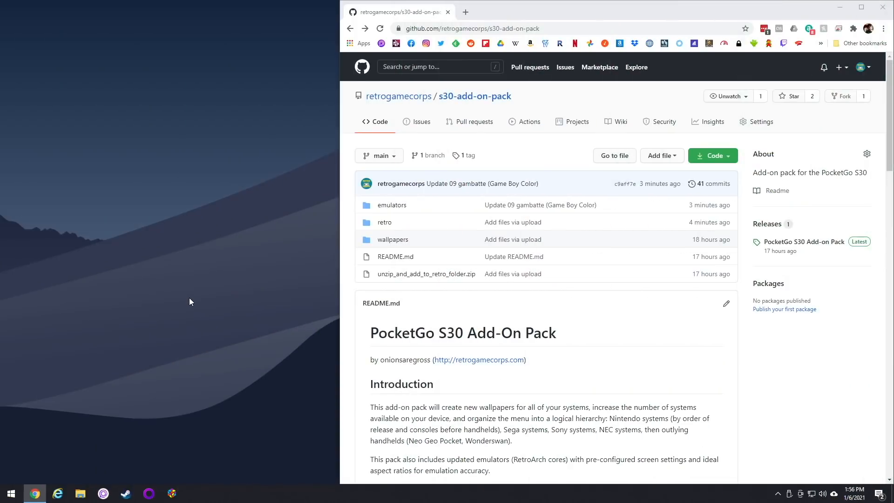
pyautogui.moveTo(405, 332)
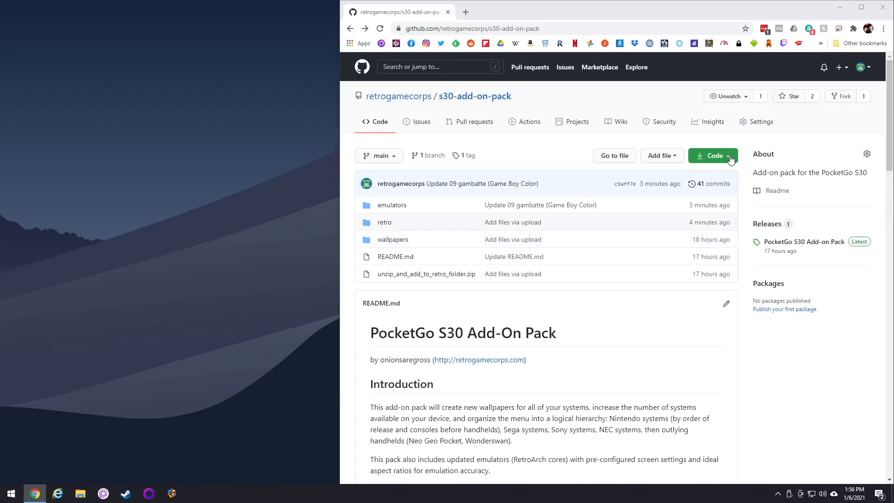
# Download the s30-add-on-pack repository as a ZIP and save it into the pack folder
pyautogui.click(711, 156)
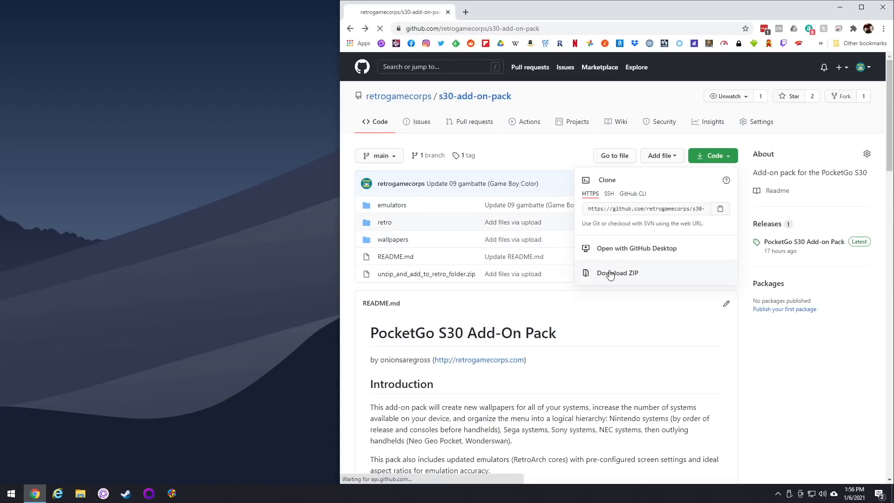
pyautogui.click(616, 273)
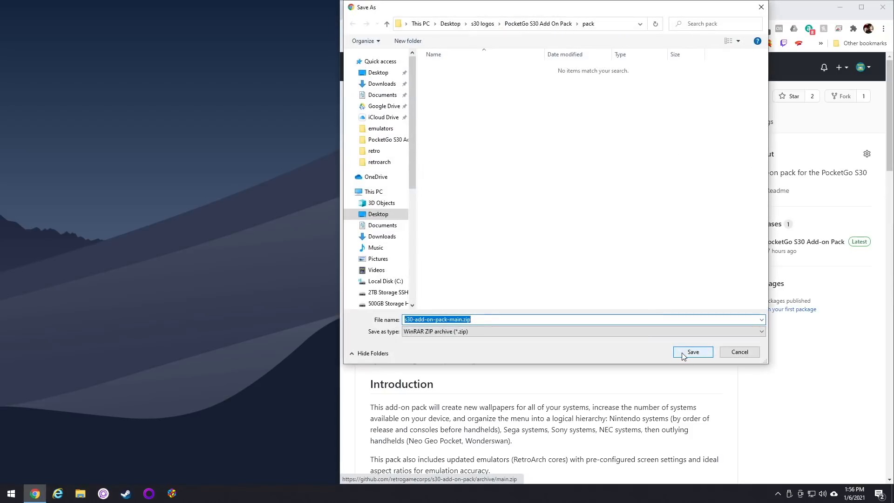
pyautogui.click(692, 352)
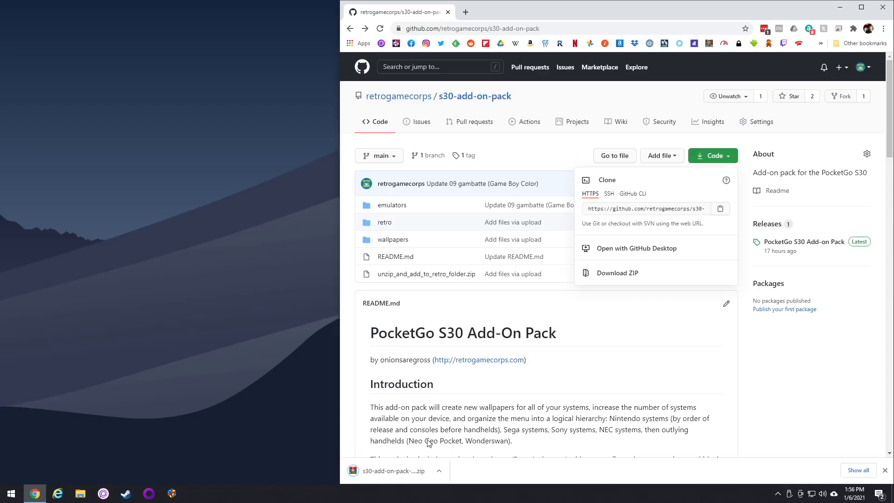
# Open the downloaded ZIP in WinRAR and enter its s30-add-on-pack-main folder
pyautogui.click(392, 470)
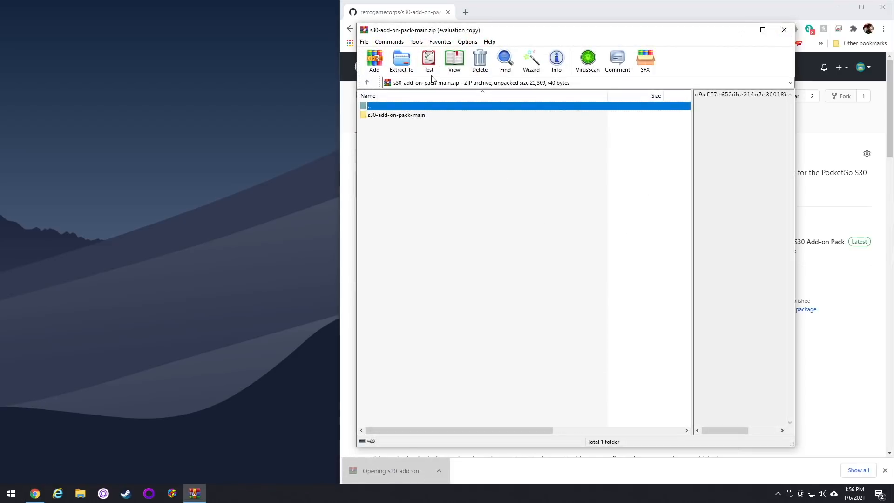
pyautogui.doubleClick(396, 114)
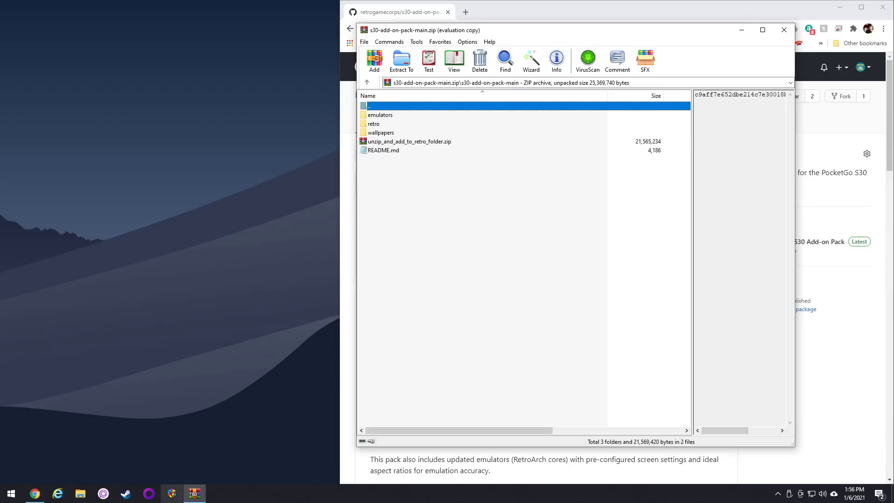
pyautogui.click(80, 494)
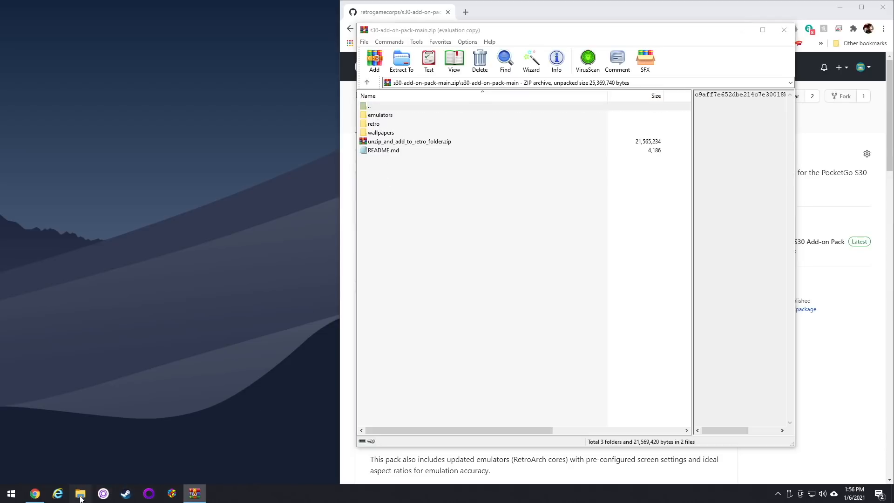
# Browse the POCKET (F:) card into its sections\emulators folder
pyautogui.click(80, 494)
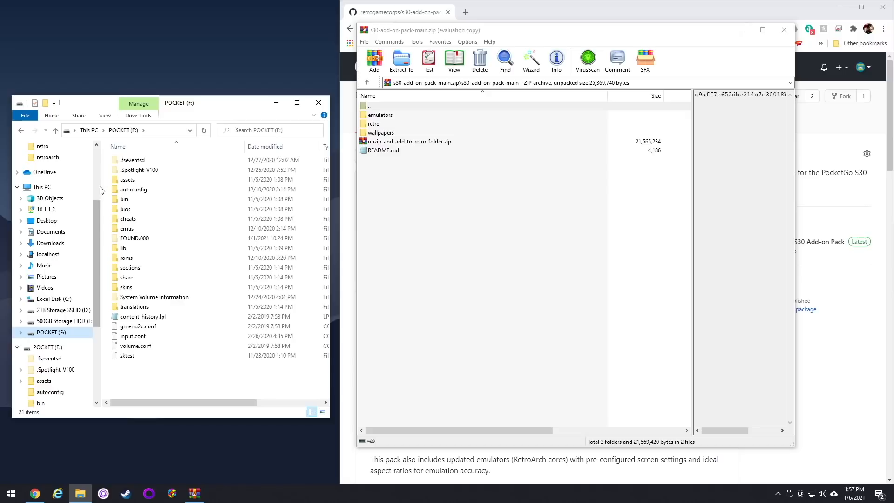
pyautogui.moveTo(336, 131)
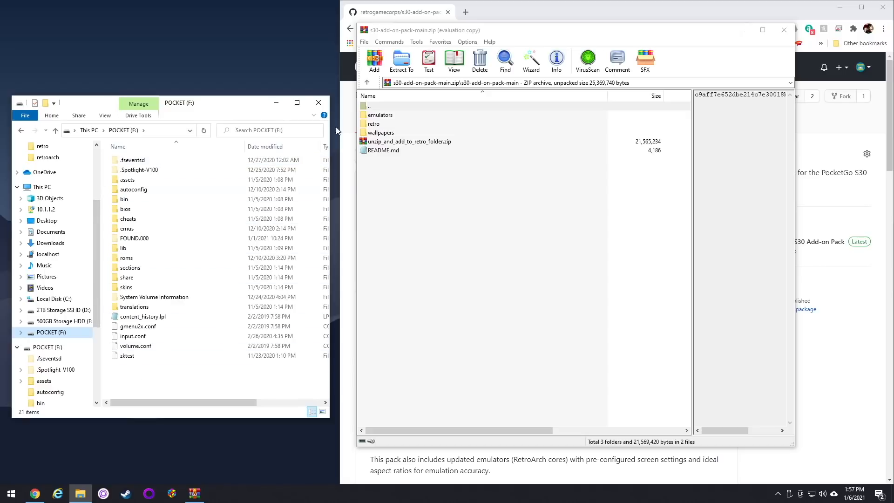
pyautogui.moveTo(378, 135)
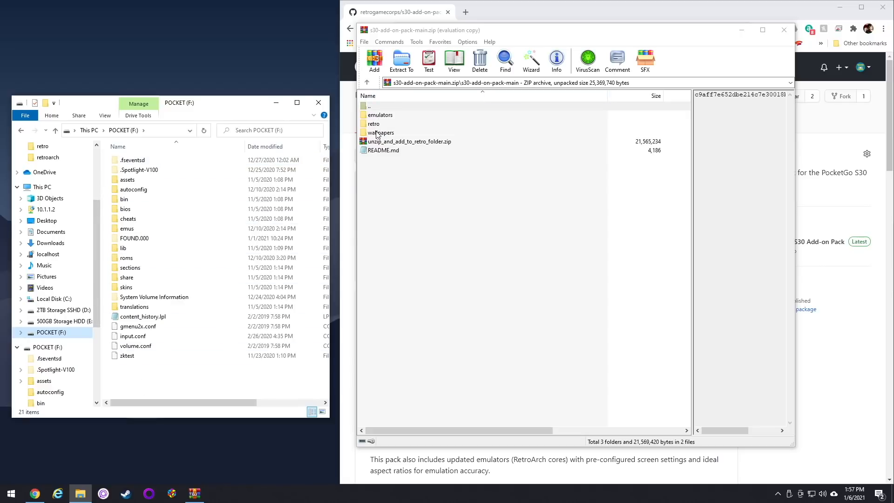
pyautogui.click(154, 296)
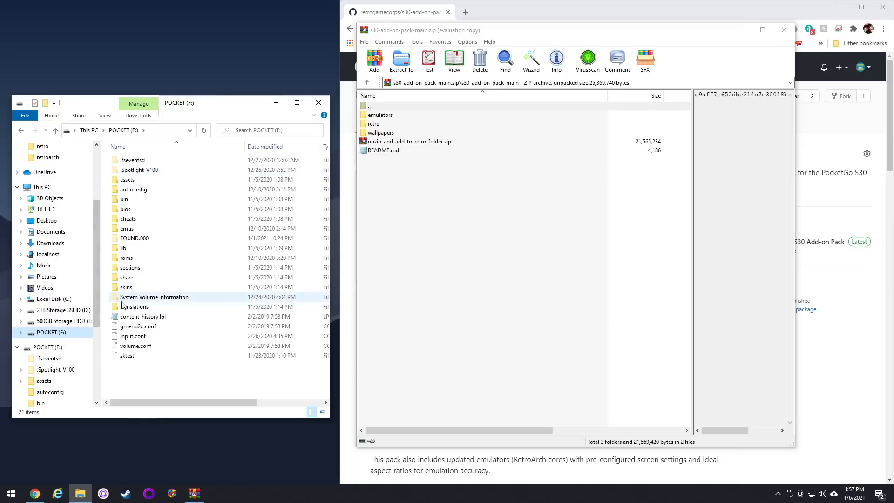
pyautogui.doubleClick(129, 267)
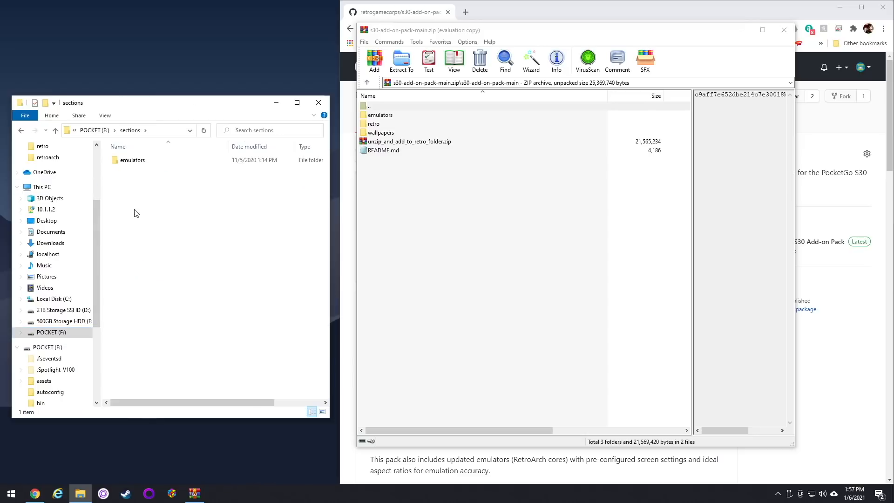
pyautogui.doubleClick(132, 160)
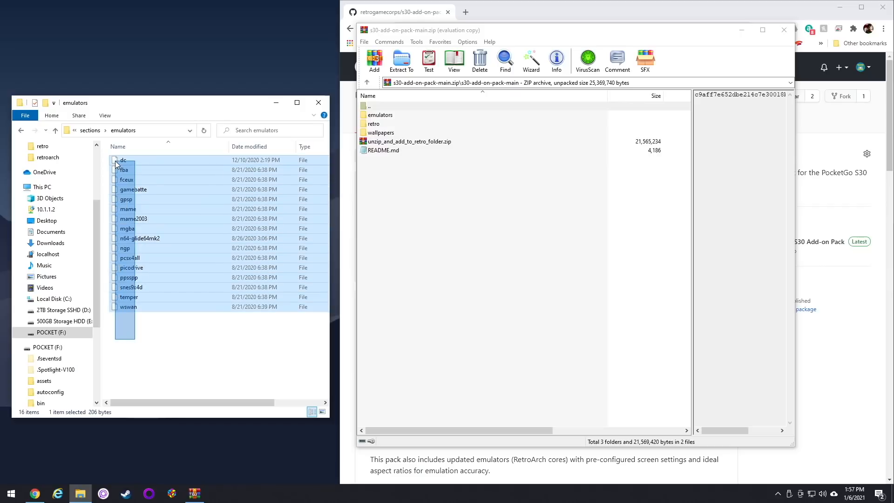
# Permanently delete the 16 old emulator launch files and select the pack's 22 replacements in WinRAR
pyautogui.press('ctrl+a')
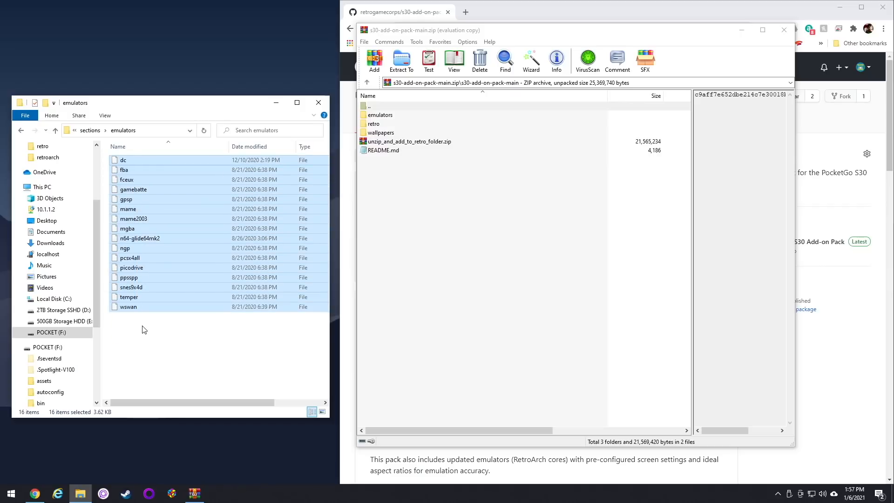
pyautogui.press('Delete')
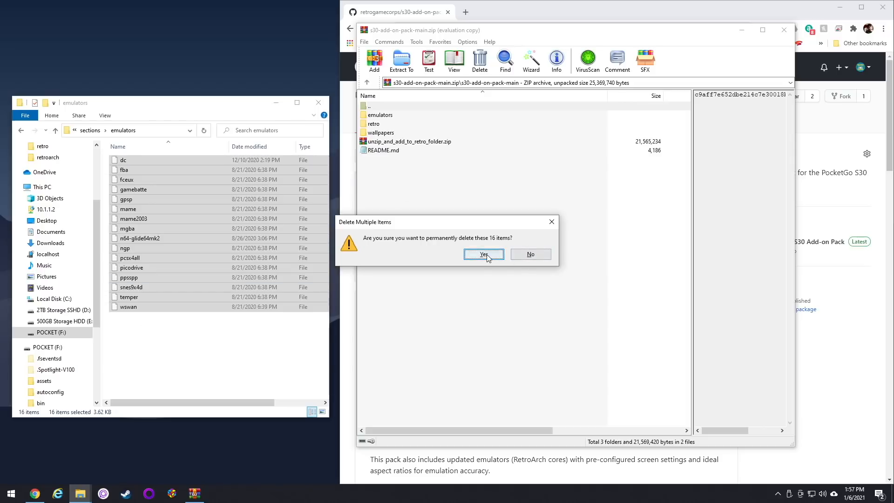
pyautogui.click(483, 253)
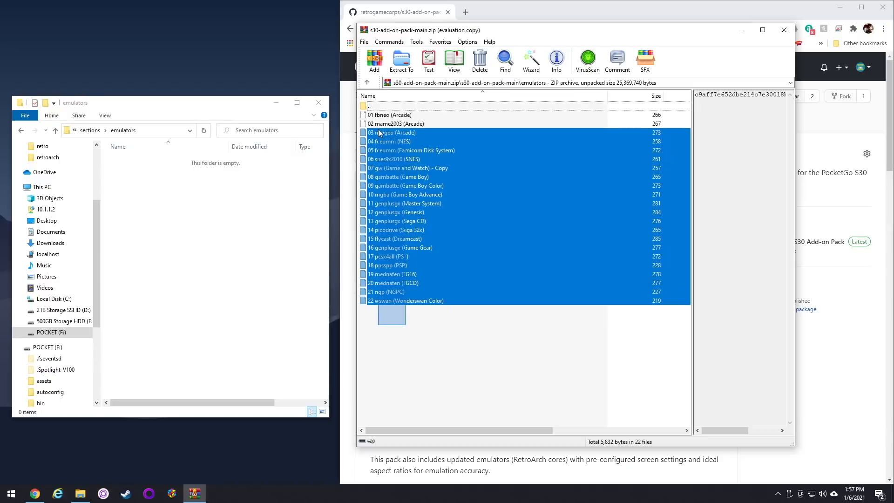
pyautogui.click(295, 204)
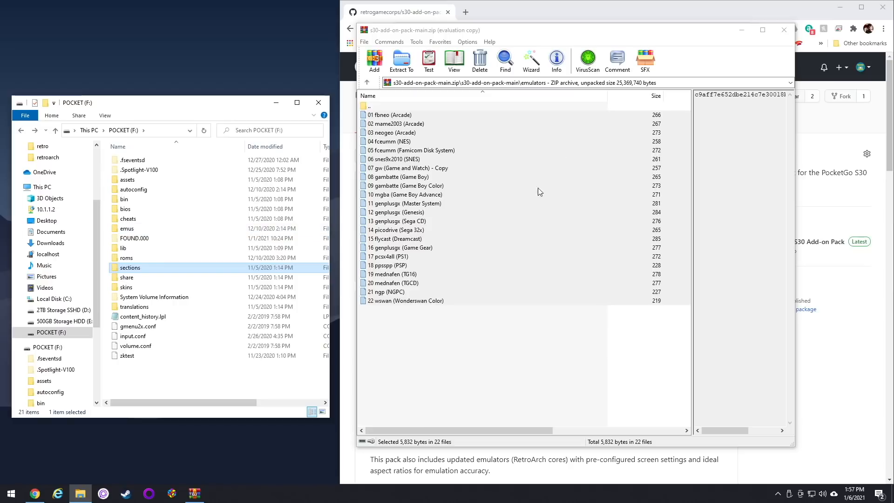
pyautogui.moveTo(370, 110)
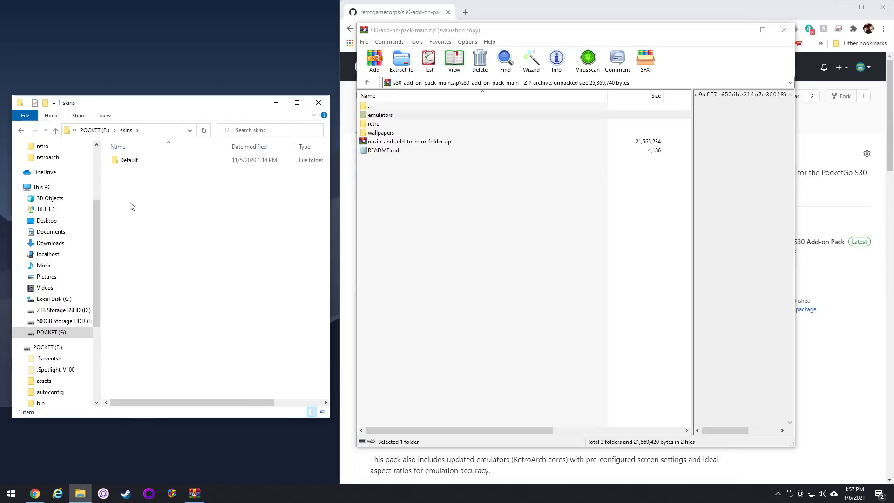
# Permanently delete the 17 old PNGs in skins\Default\wallpapers and select the pack's 25 wallpapers in WinRAR
pyautogui.click(129, 159)
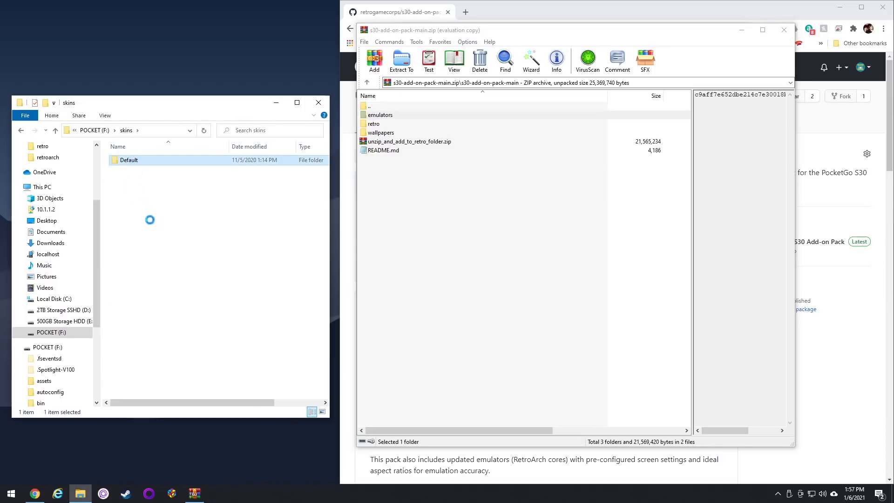
pyautogui.doubleClick(128, 160)
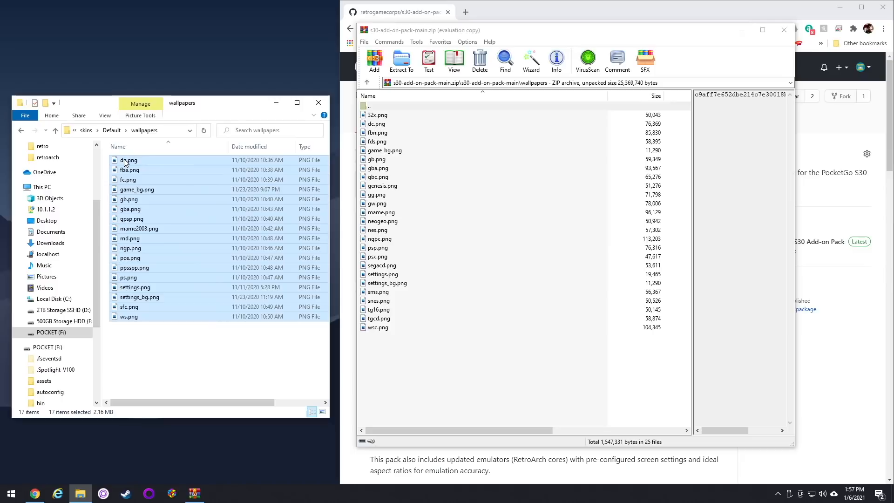
pyautogui.press('delete')
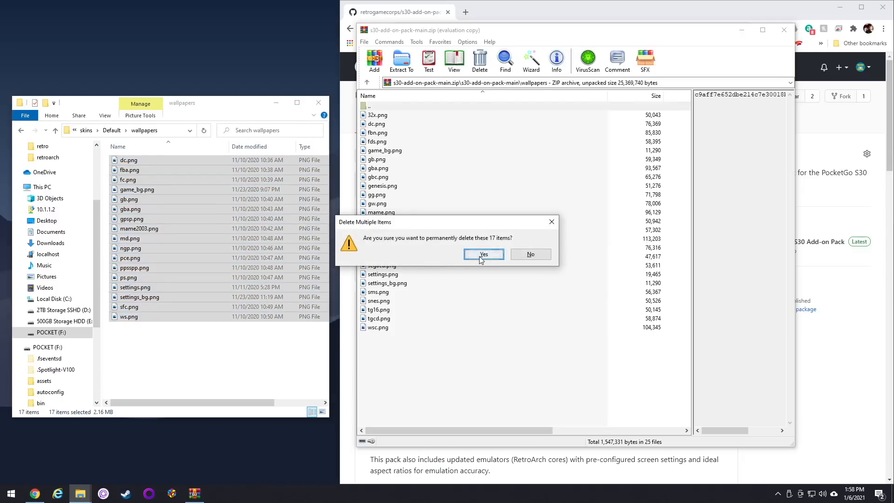
pyautogui.click(483, 253)
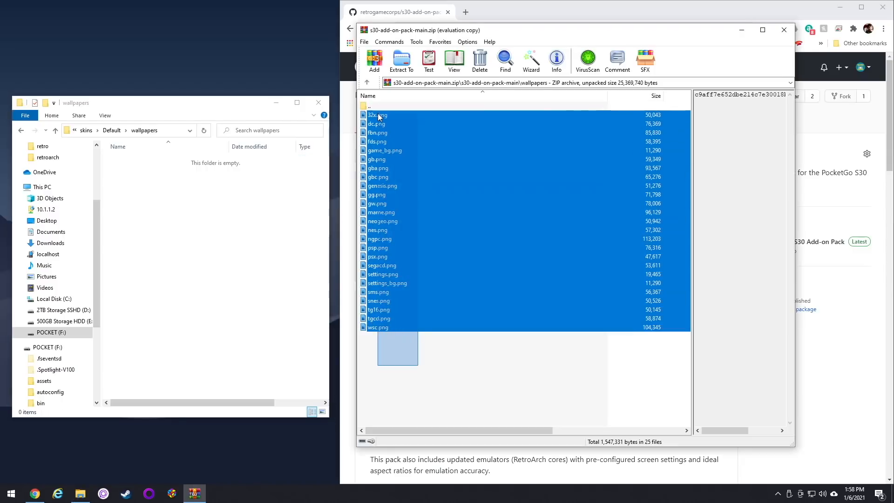
pyautogui.click(401, 62)
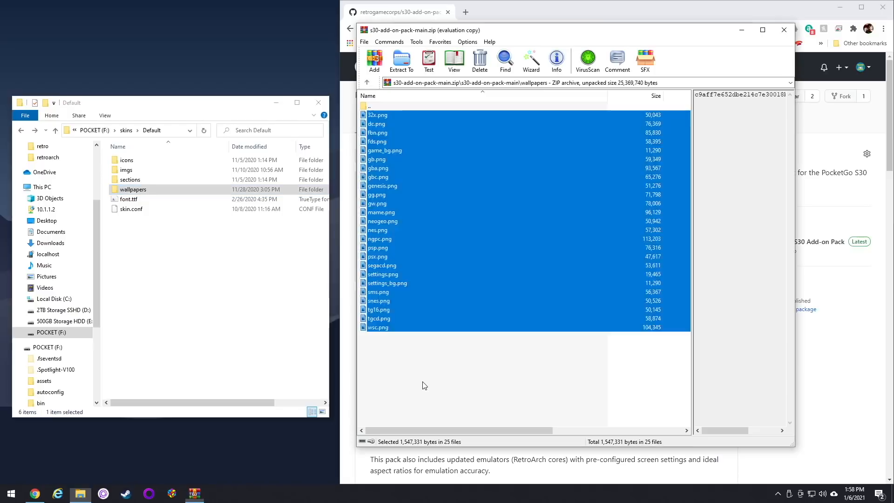
# Go to the card's emus folder and permanently delete the old retro folder
pyautogui.click(367, 82)
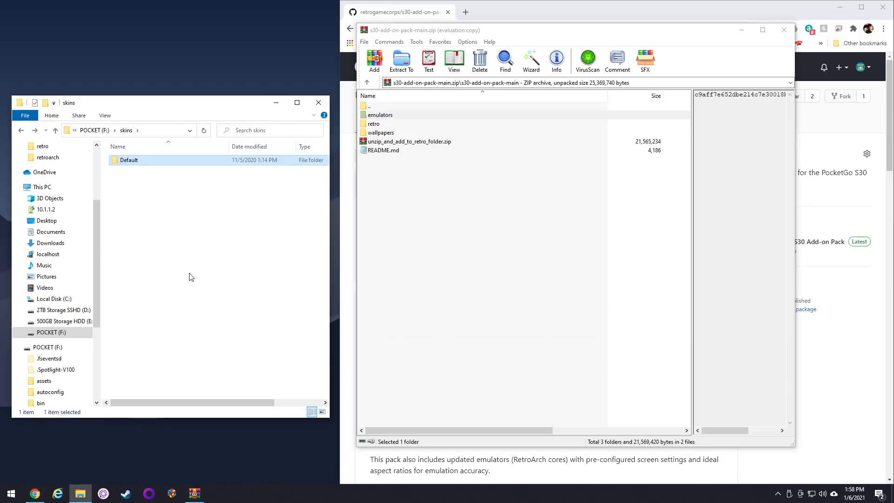
pyautogui.click(55, 130)
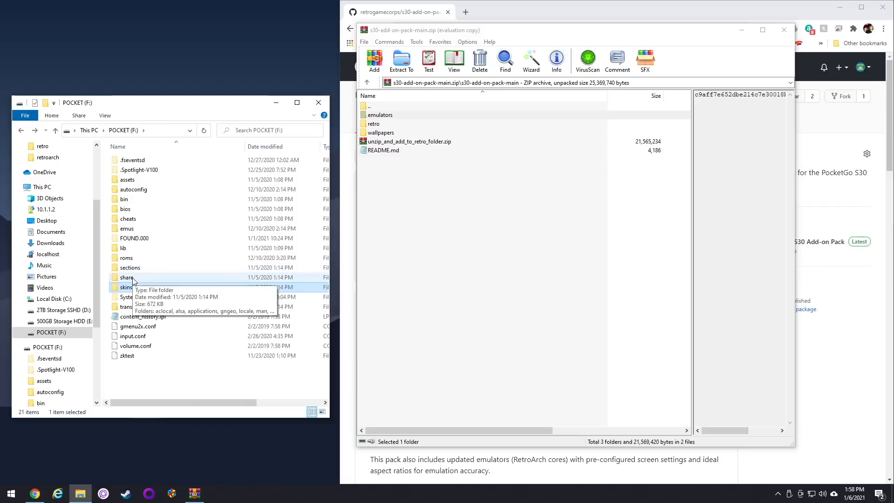
pyautogui.doubleClick(126, 228)
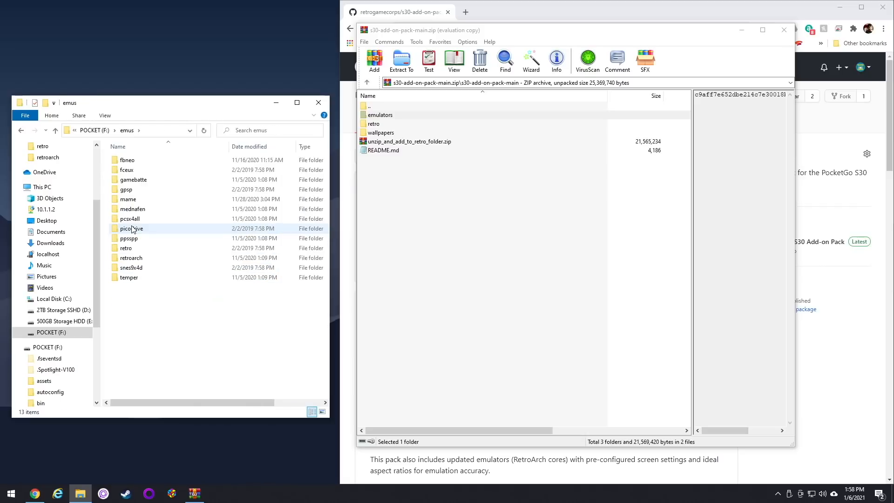
pyautogui.click(126, 247)
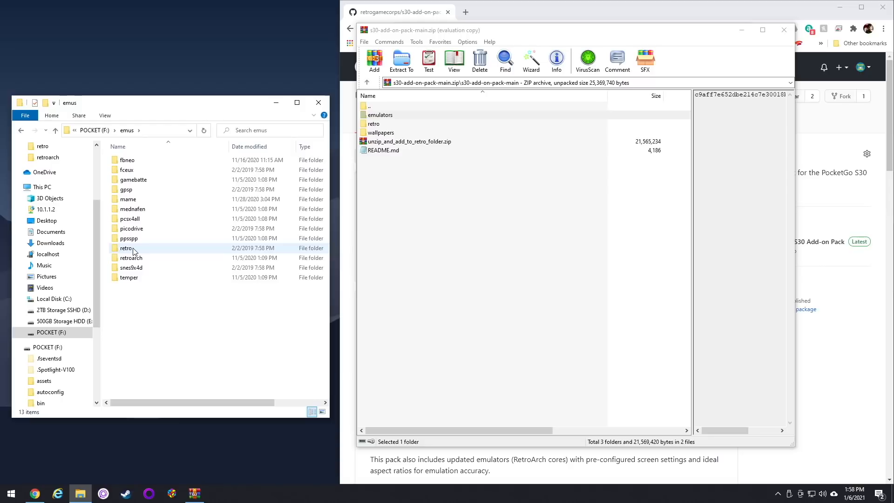
pyautogui.press('Delete')
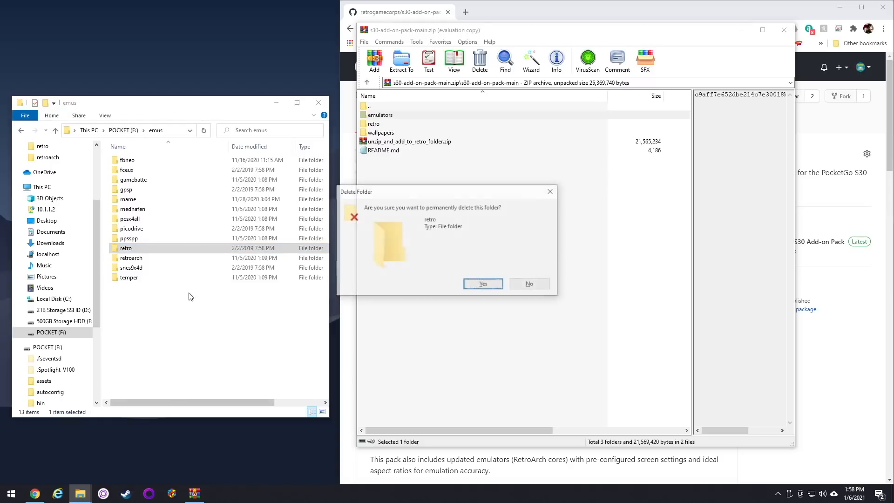
pyautogui.click(482, 283)
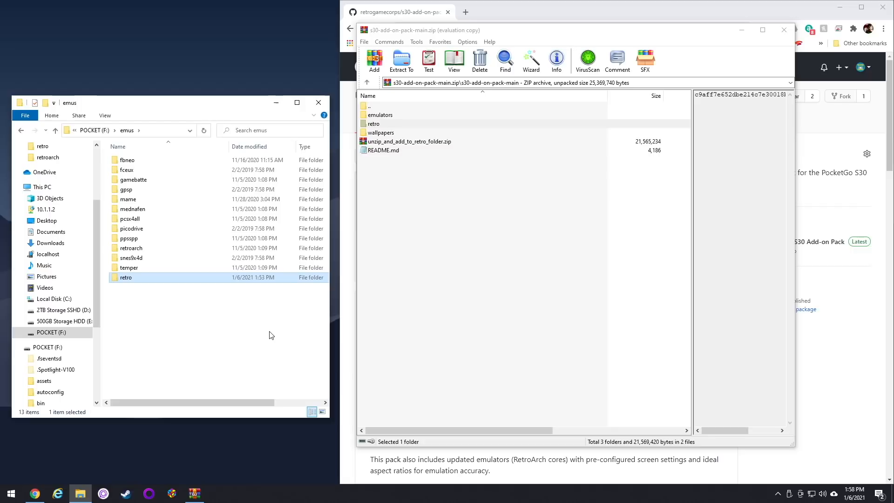
pyautogui.moveTo(297, 296)
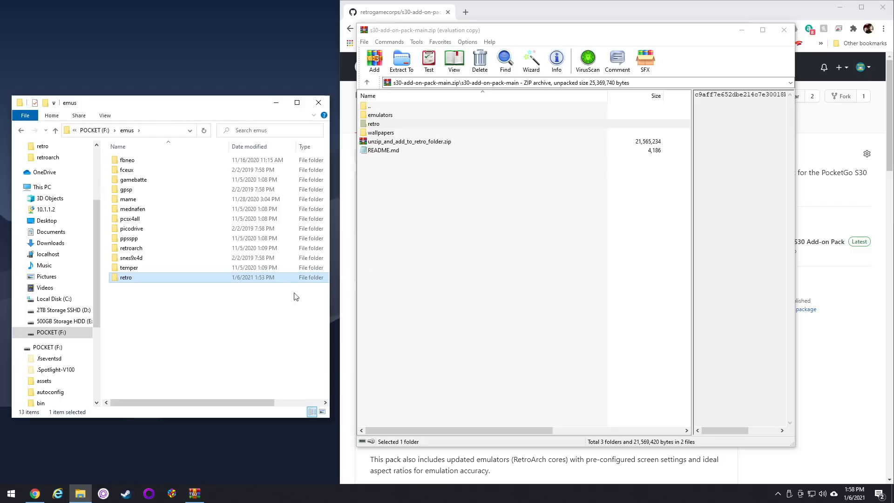
# Extract the libretro .so cores from unzip_and_add_to_retro_folder.zip into F:\emus\retro and close WinRAR
pyautogui.click(409, 141)
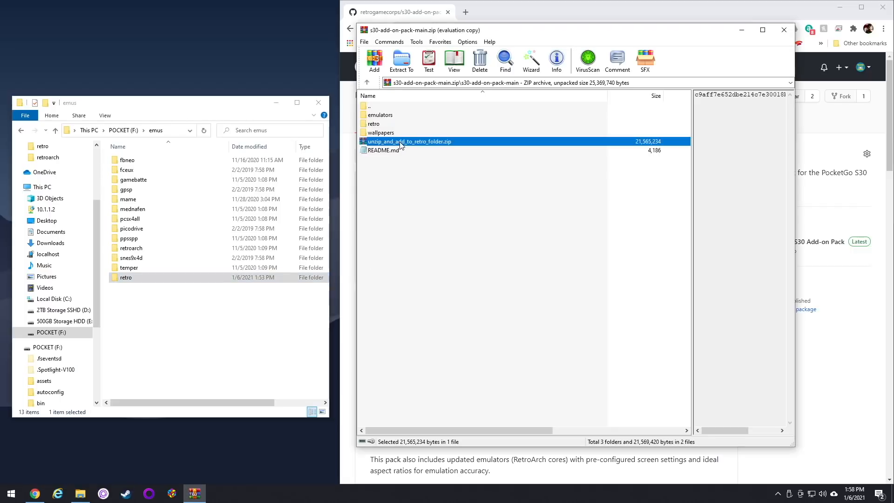
pyautogui.doubleClick(409, 141)
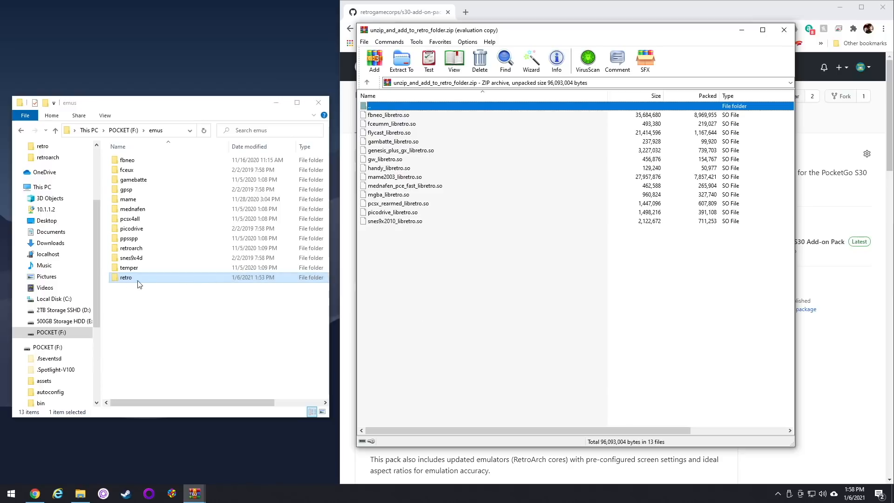
pyautogui.doubleClick(126, 278)
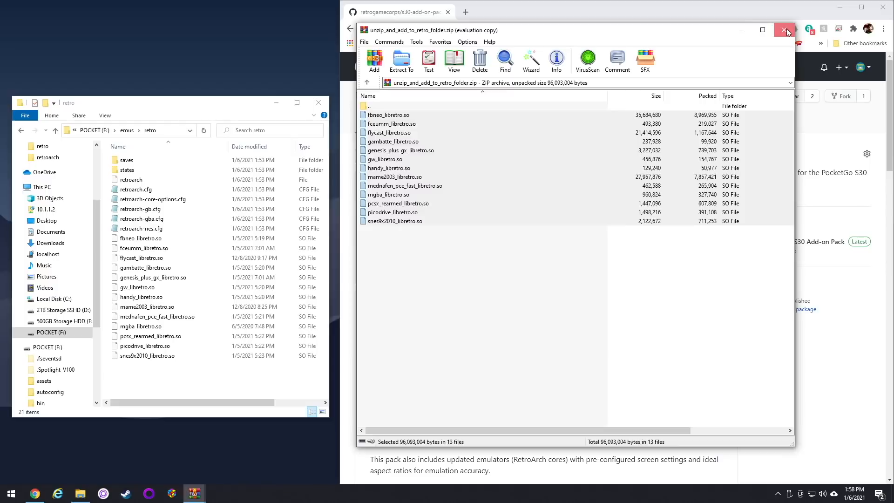
pyautogui.click(787, 30)
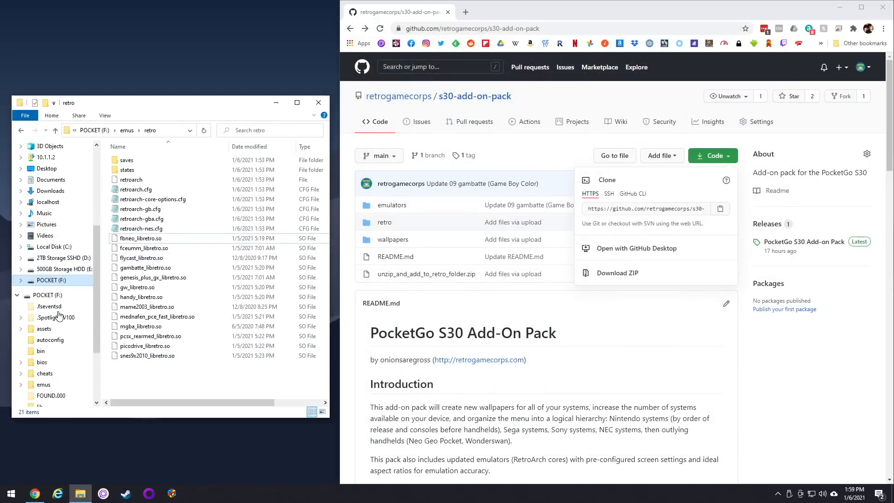
# Open the card's roms folder and review its system folders against the README's renaming list
pyautogui.click(44, 363)
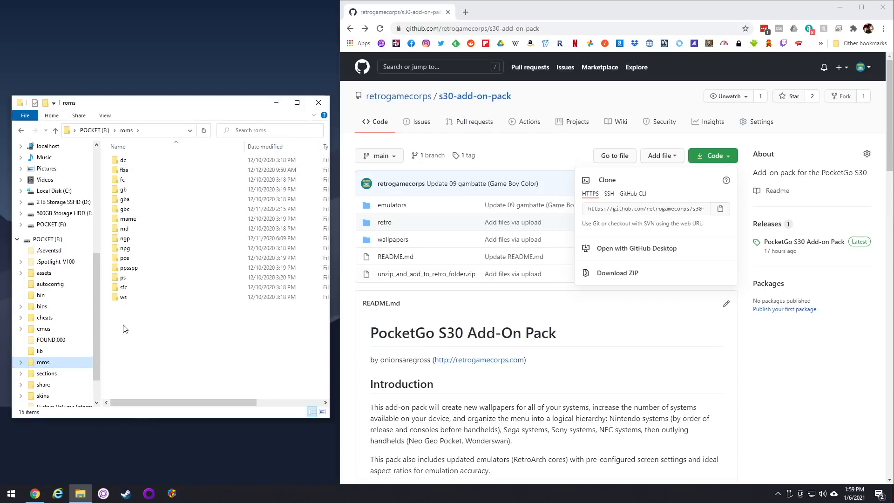
pyautogui.scroll(-3)
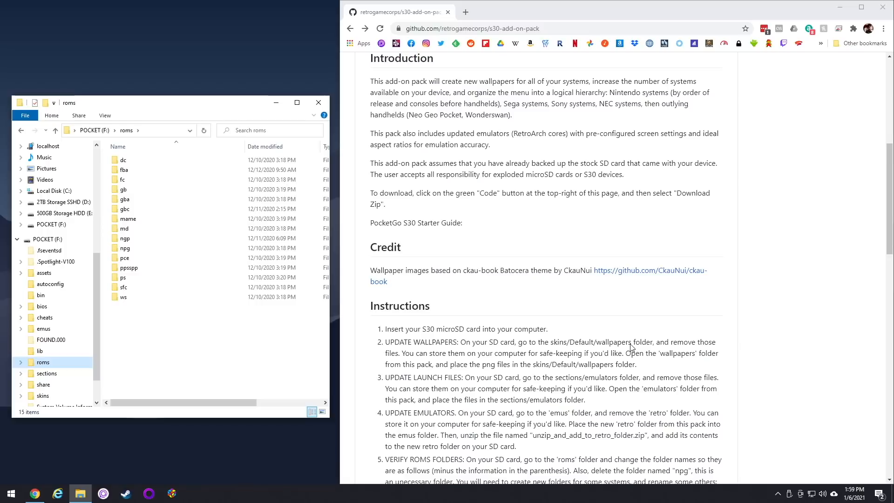
pyautogui.scroll(-3)
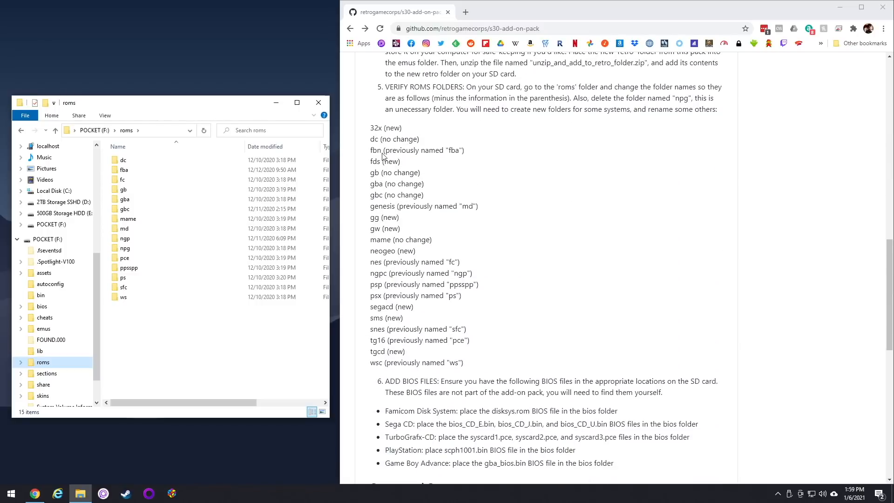
pyautogui.moveTo(380, 366)
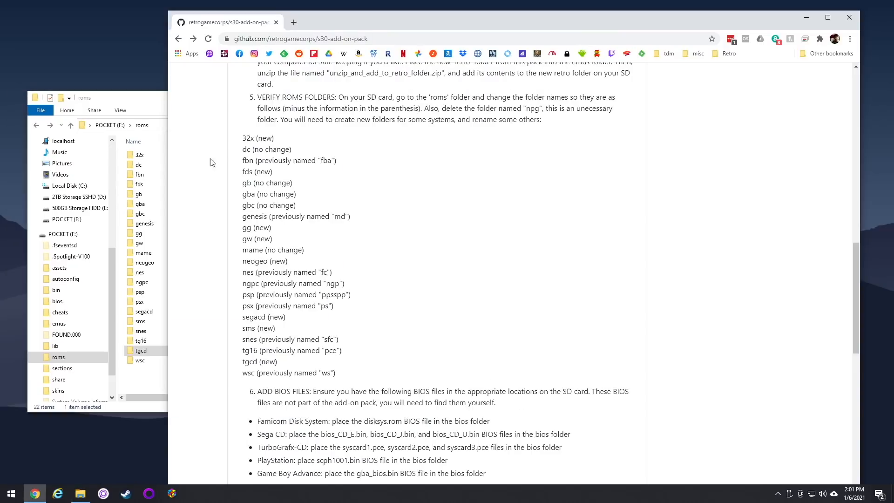
pyautogui.moveTo(194, 215)
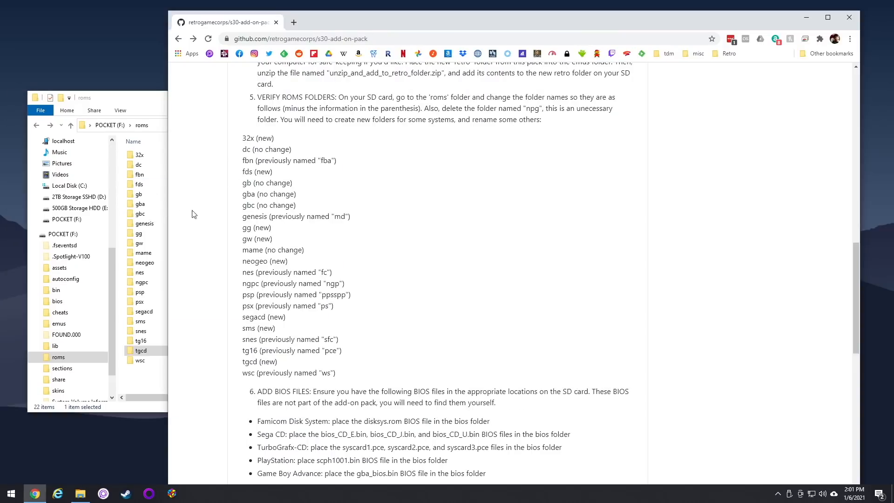
pyautogui.moveTo(139, 272)
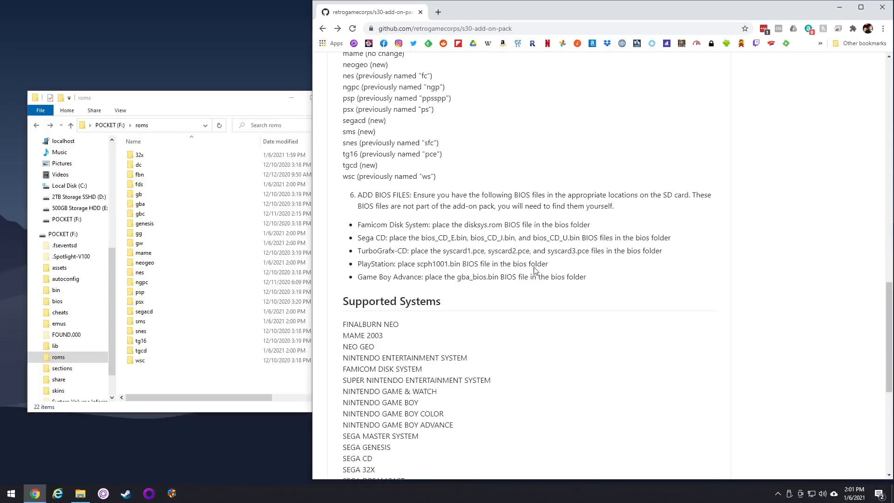
# Open the card's bios folder holding scph1001.bin and gba_bios.bin
pyautogui.moveTo(358, 194); pyautogui.dragTo(568, 237)
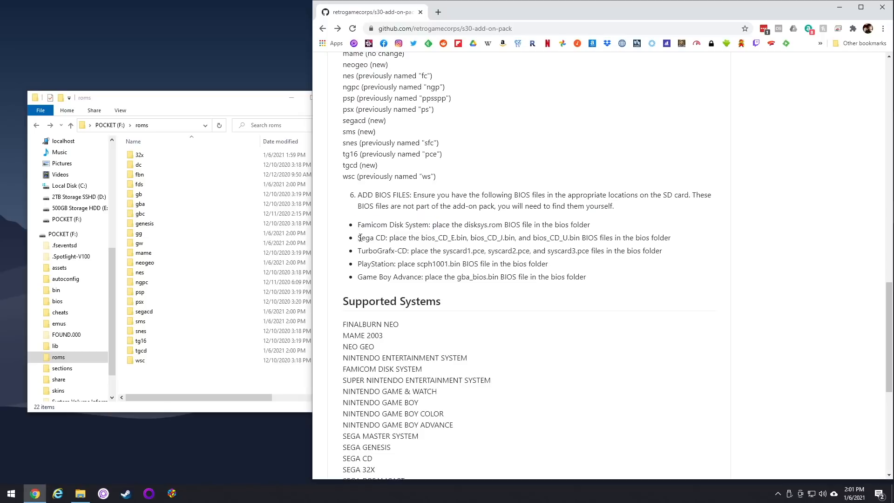
pyautogui.doubleClick(377, 250)
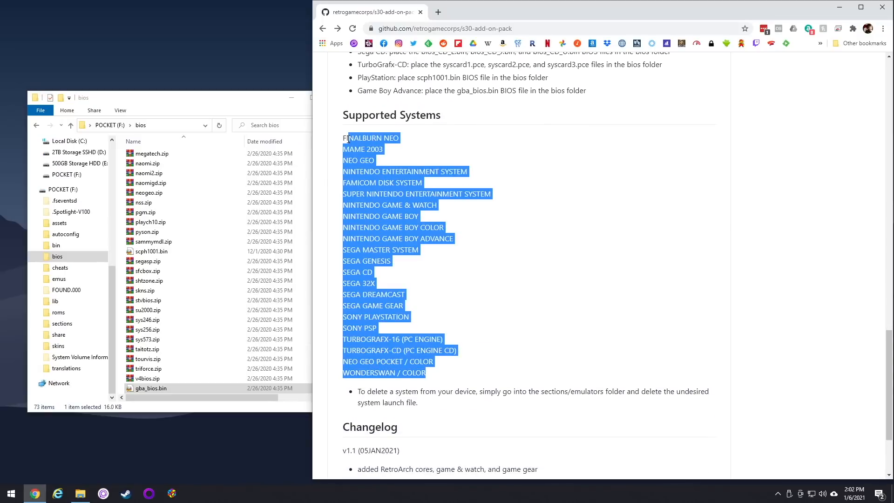
pyautogui.click(516, 285)
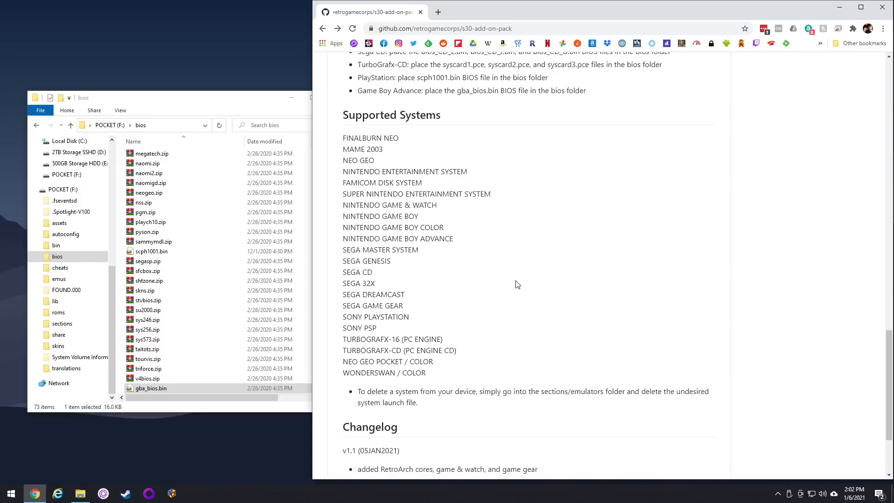
pyautogui.moveTo(446, 289)
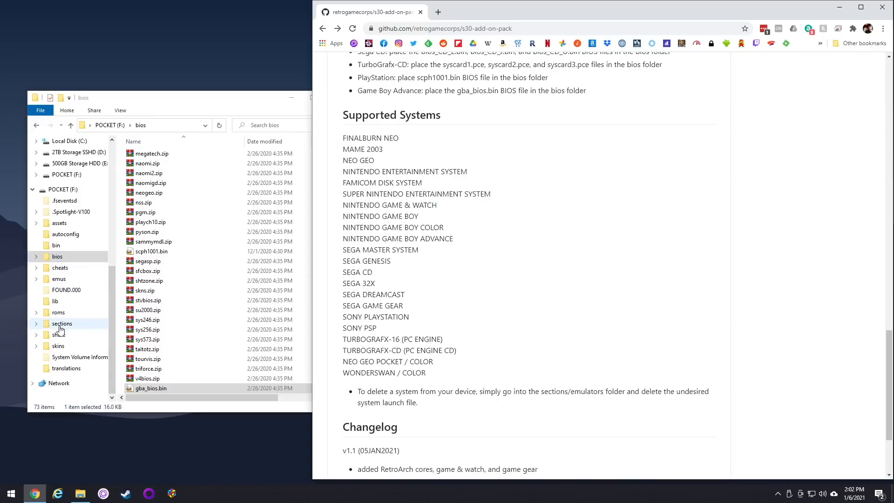
# Browse F:\sections\emulators and keep the Master System launch file by cancelling its deletion
pyautogui.click(62, 323)
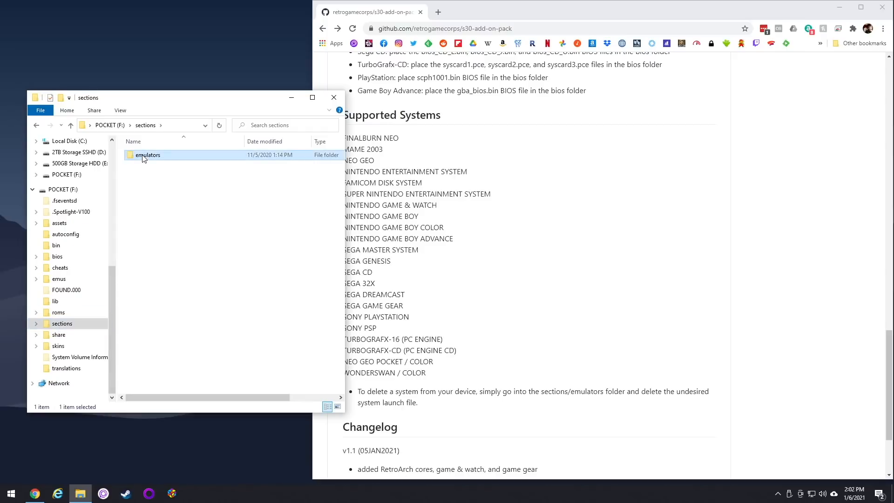
pyautogui.doubleClick(149, 155)
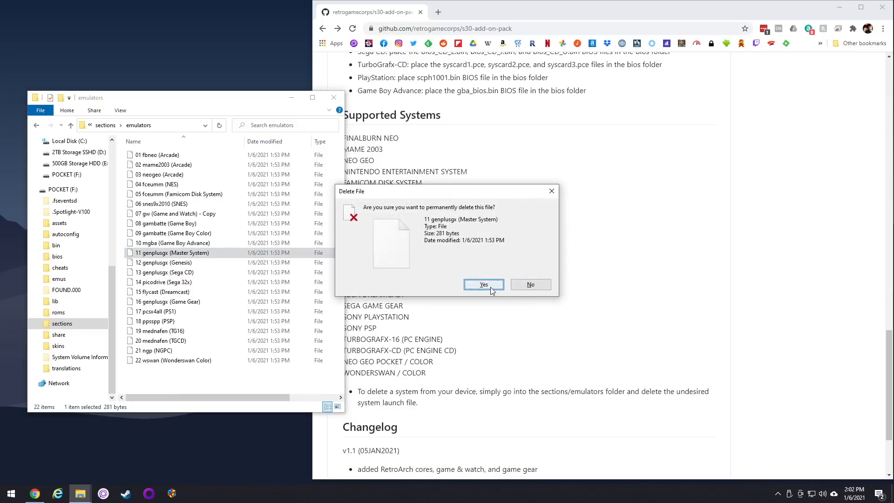
pyautogui.moveTo(551, 190)
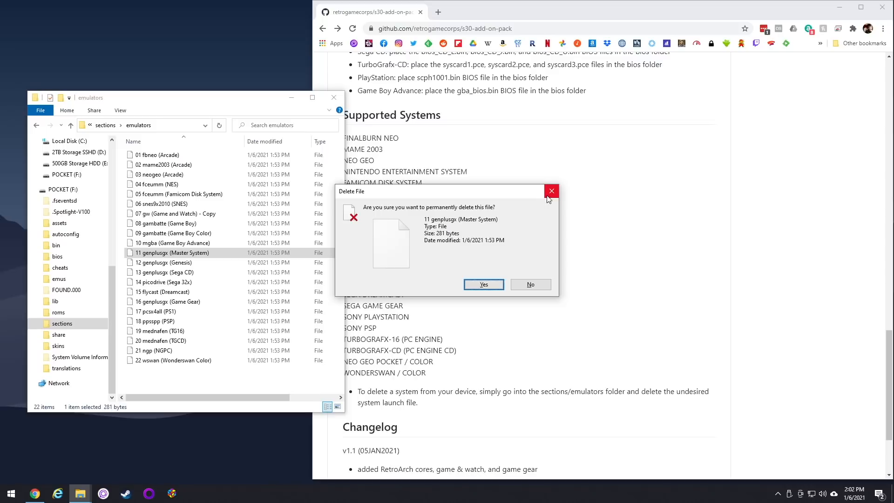
pyautogui.click(529, 284)
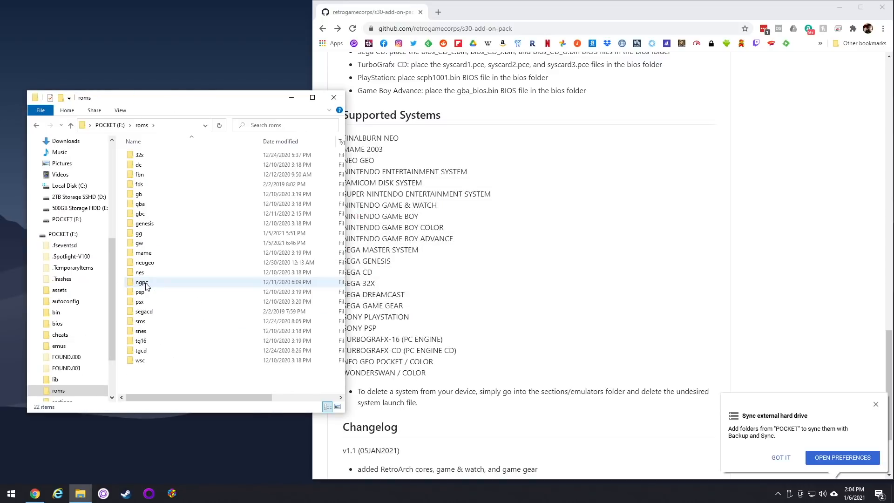
pyautogui.moveTo(144, 366)
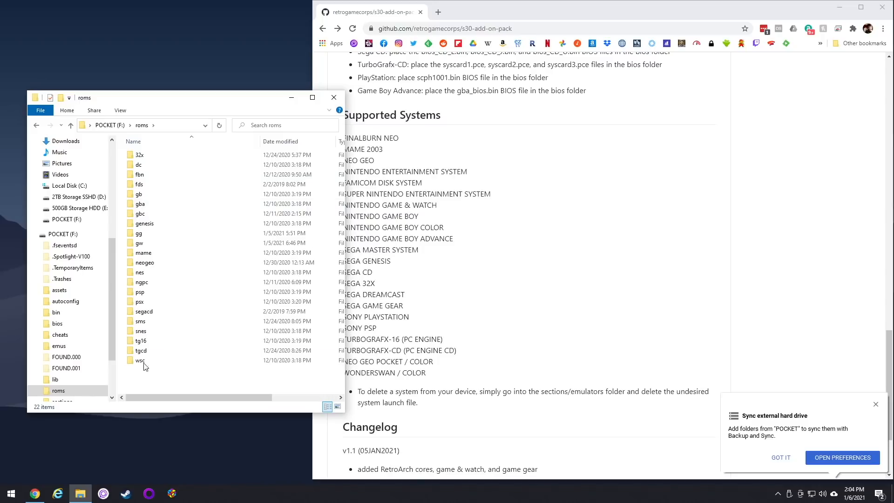
# Browse the snes folder's scraped media, then the gw folder's Donkey Kong Game & Watch files
pyautogui.click(140, 330)
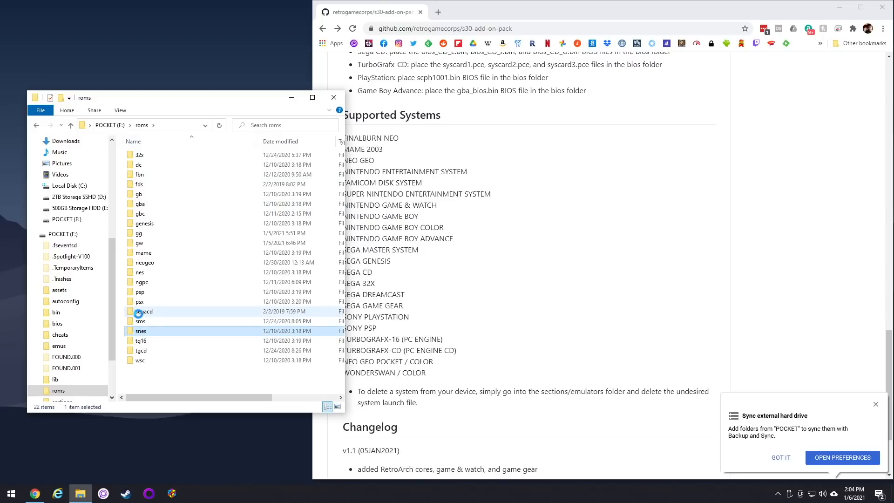
pyautogui.doubleClick(139, 330)
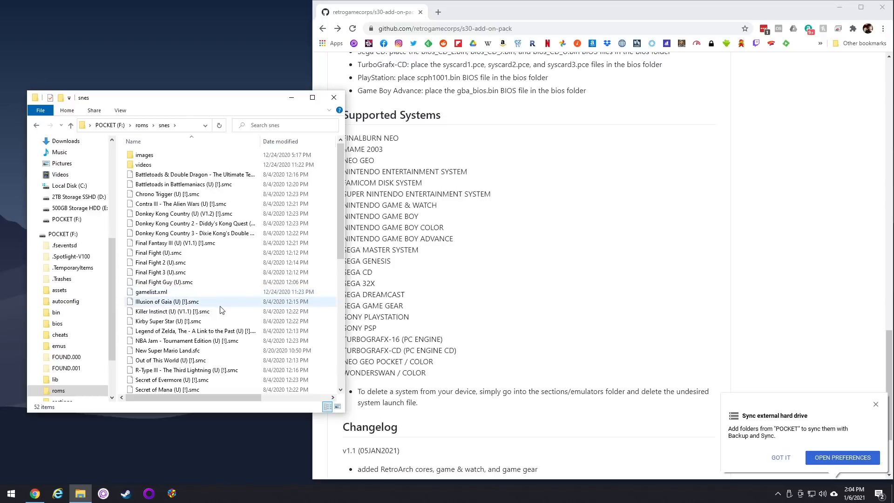
pyautogui.scroll(-3)
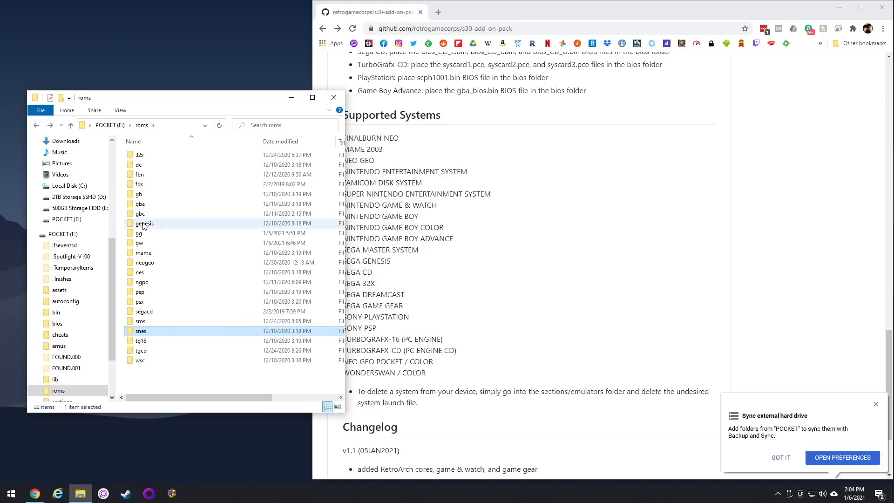
pyautogui.doubleClick(140, 242)
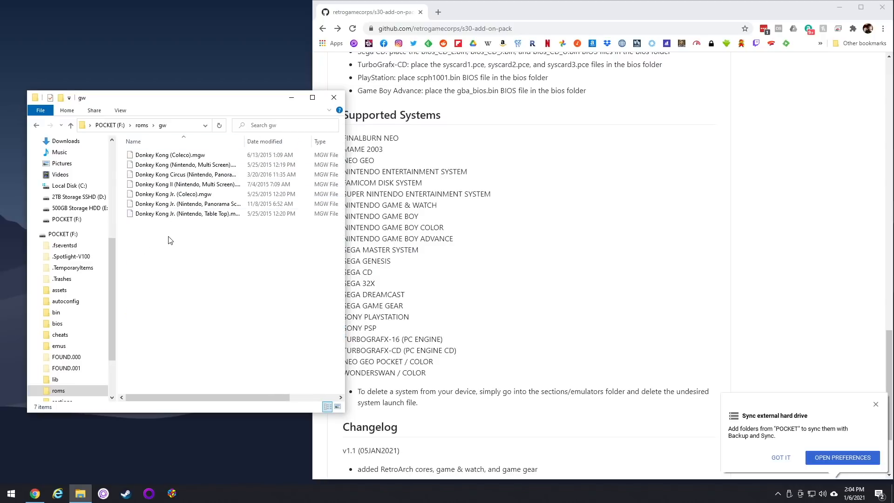
pyautogui.click(70, 125)
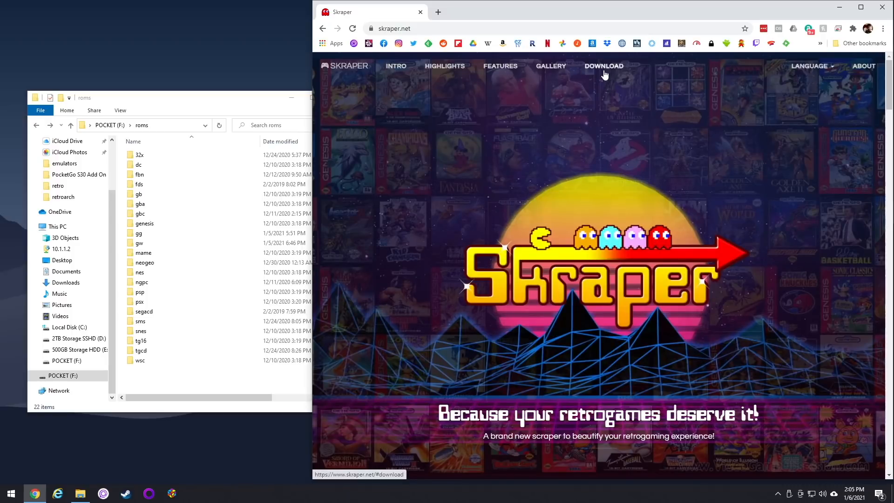
# Jump to skraper.net's Download section offering Skraper 1.1.1 for Windows and Linux
pyautogui.click(604, 65)
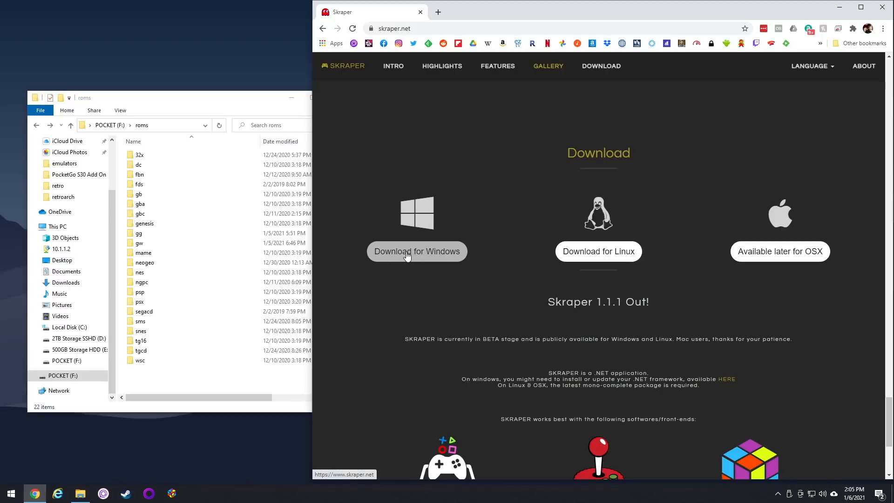
pyautogui.moveTo(822, 14)
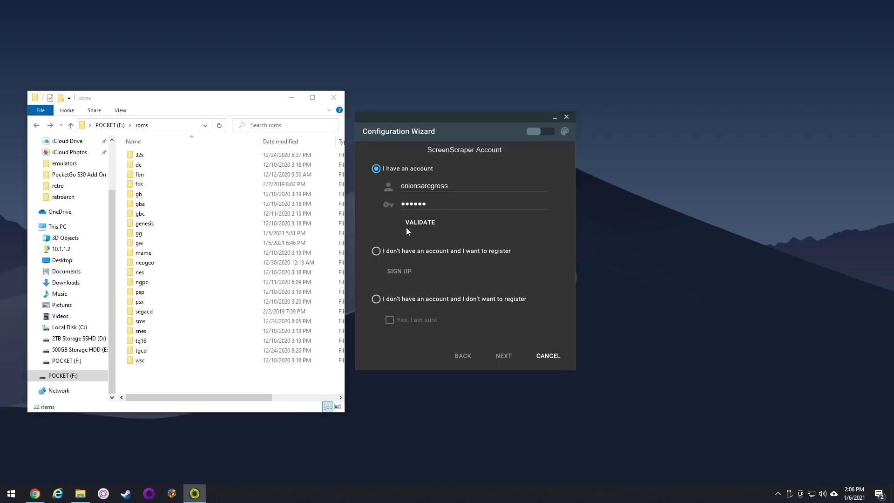
# Validate the ScreenScraper account and choose Recalbox as the front-end
pyautogui.click(421, 223)
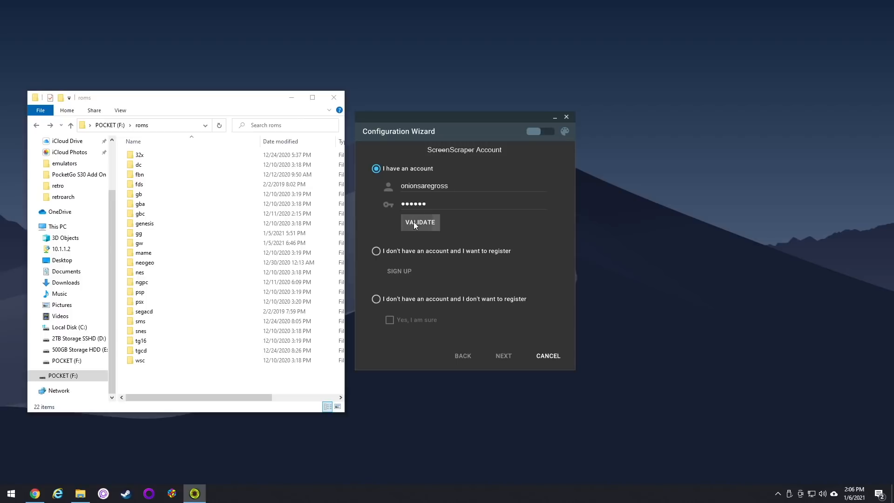
pyautogui.click(420, 222)
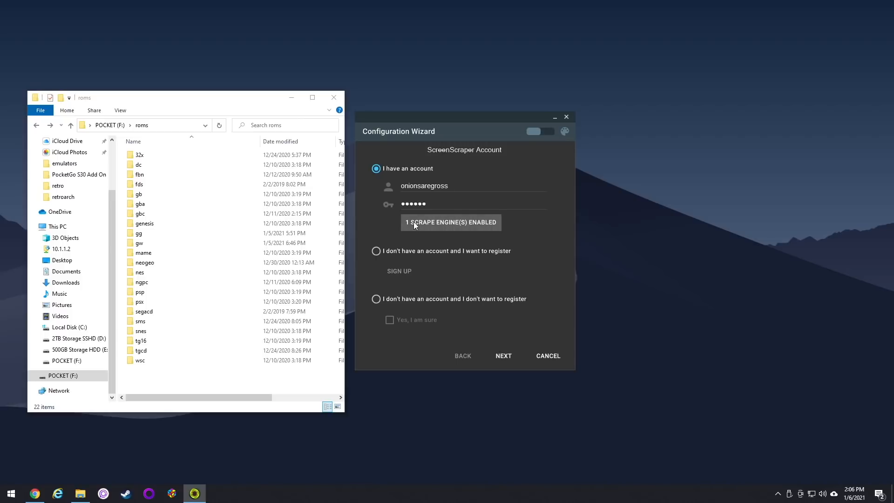
pyautogui.click(503, 355)
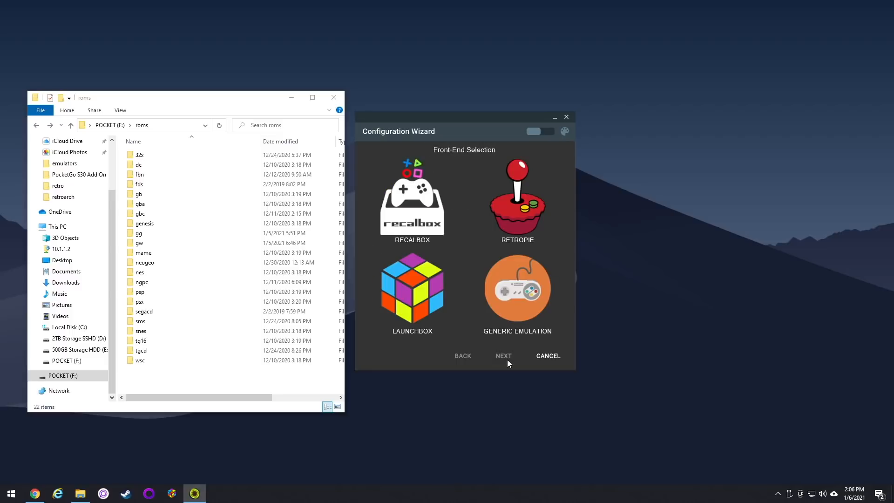
pyautogui.click(412, 199)
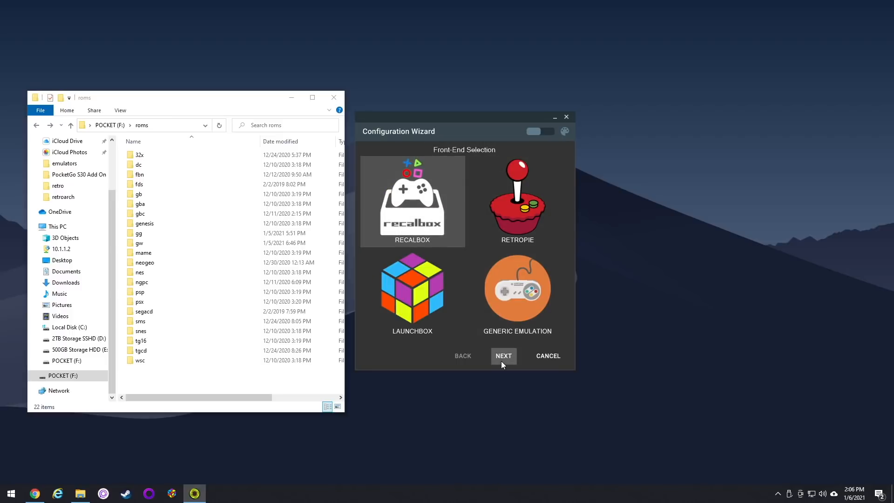
# Set the rom path to POCKET (F:)\roms
pyautogui.click(504, 355)
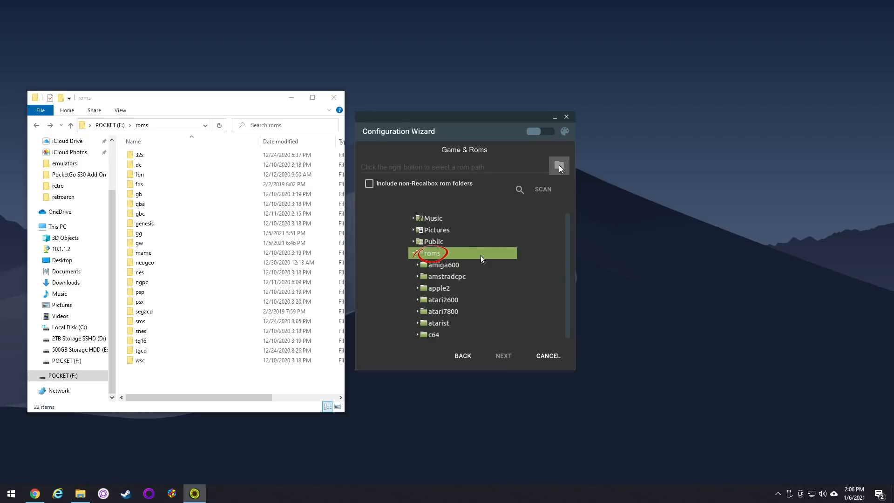
pyautogui.click(558, 166)
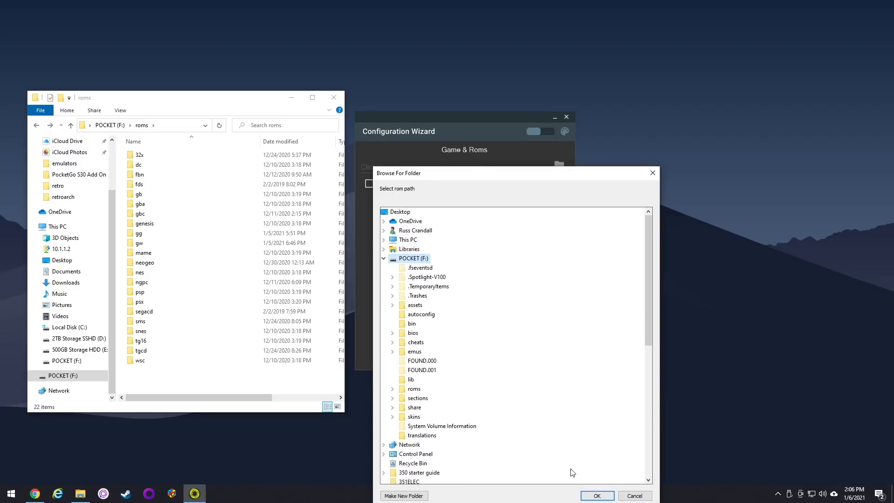
pyautogui.moveTo(413, 388)
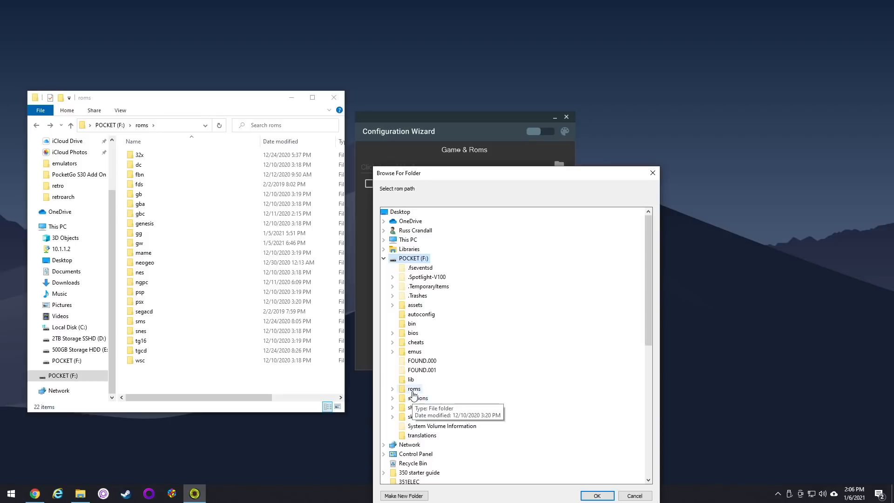
pyautogui.click(392, 388)
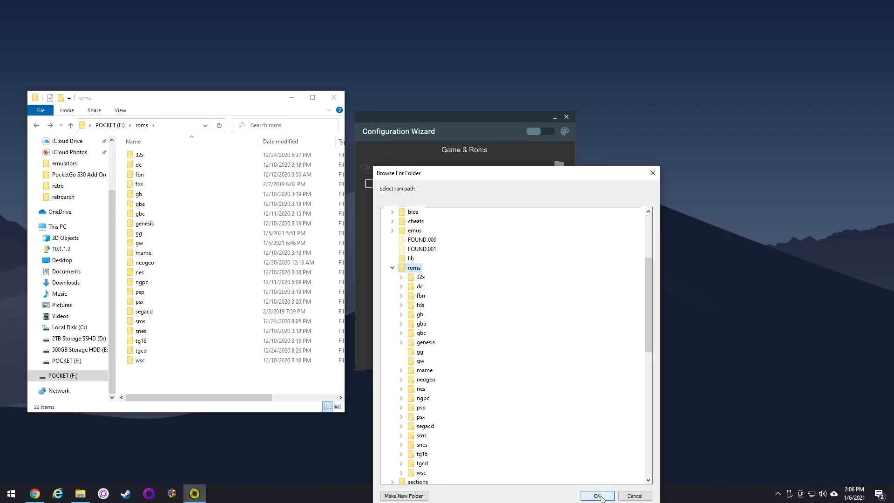
pyautogui.click(596, 496)
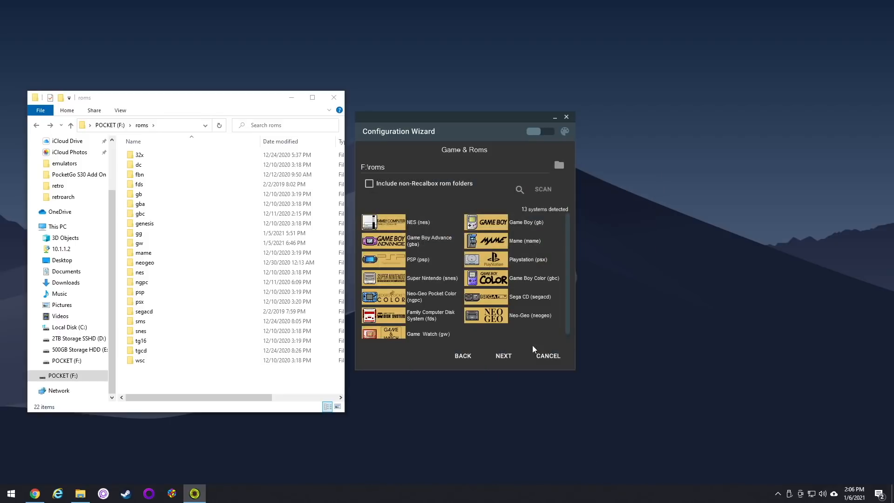
pyautogui.moveTo(415, 272)
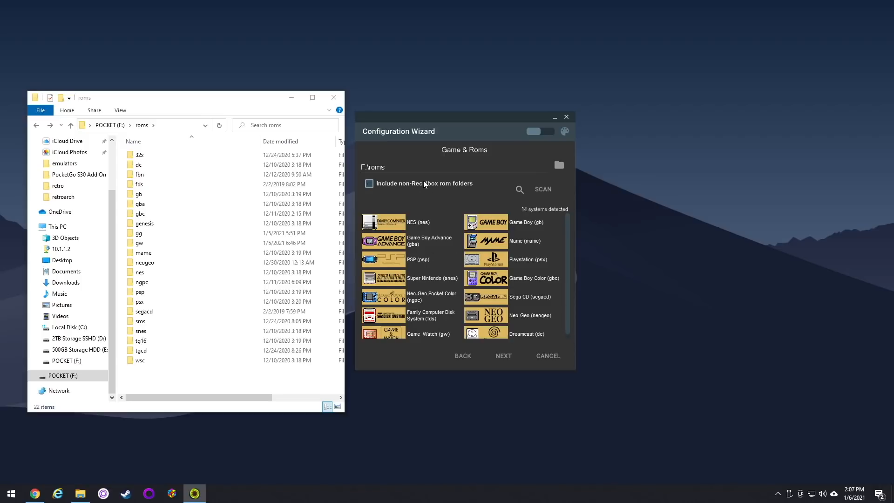
# Include non-Recalbox rom folders and finish the wizard, listing 18 systems
pyautogui.click(369, 184)
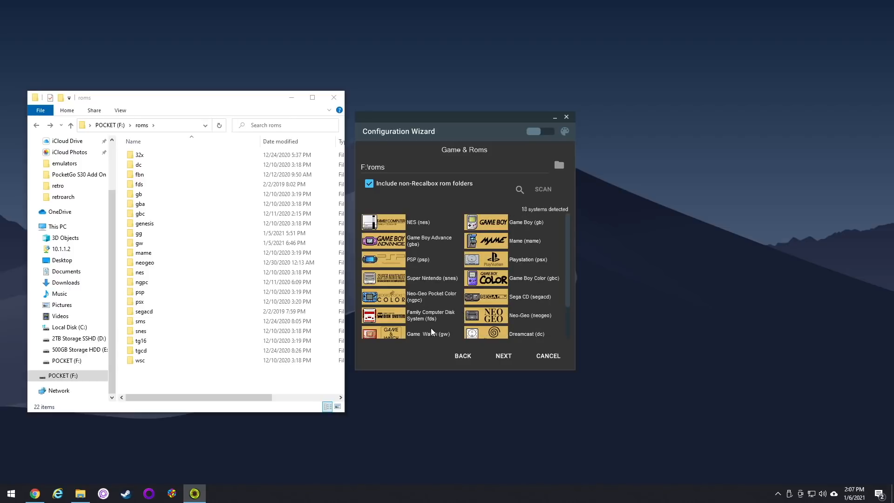
pyautogui.scroll(-3)
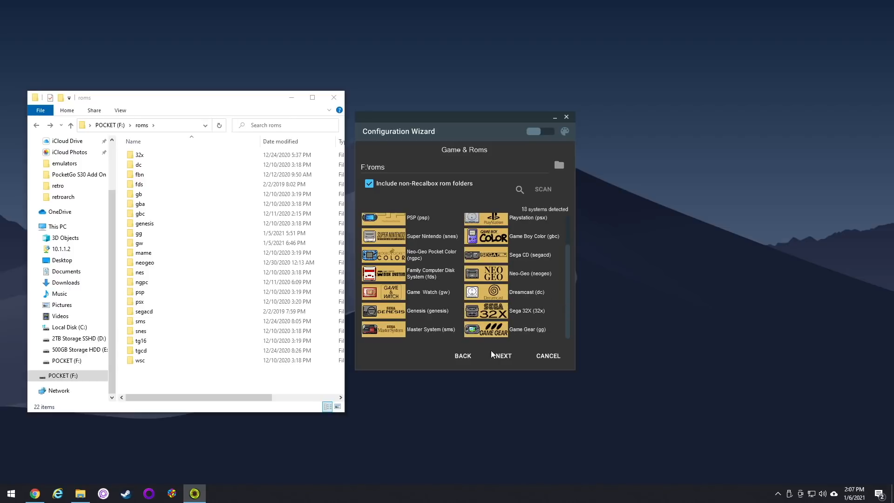
pyautogui.click(503, 355)
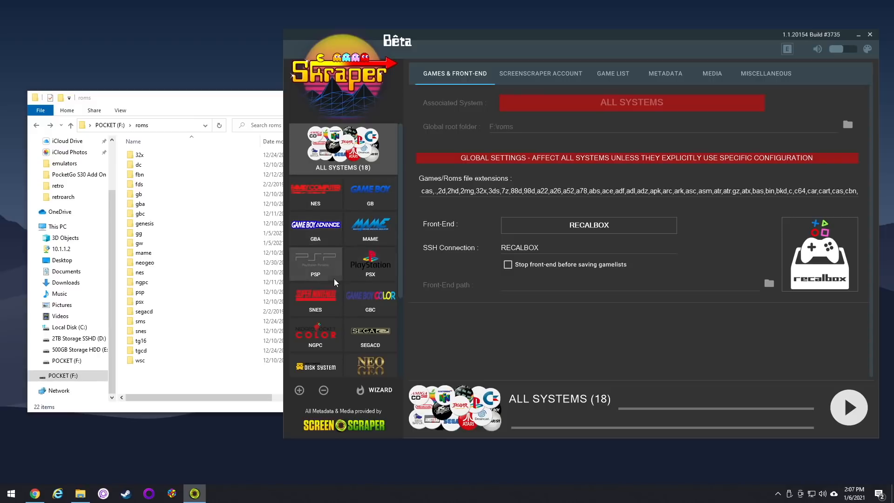
# Add a MAME system from Emulation Arcade using F:\roms\arcade with chd and zip extensions
pyautogui.scroll(-3)
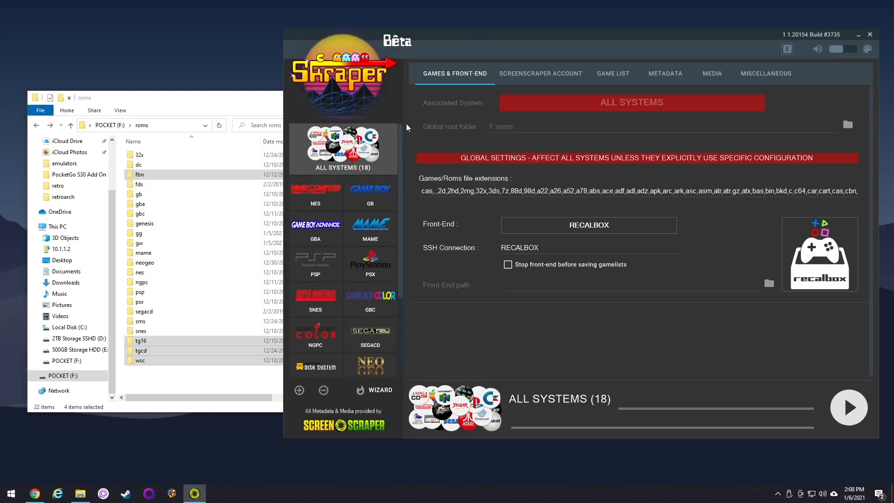
pyautogui.click(140, 359)
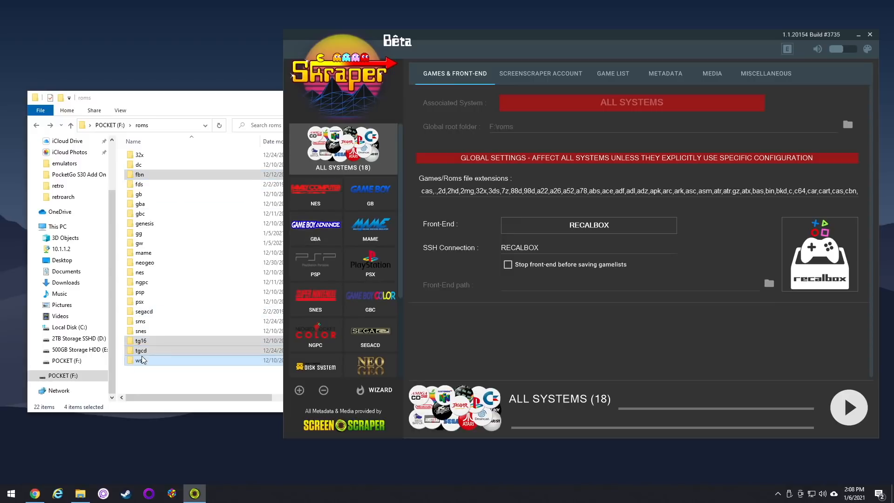
pyautogui.moveTo(299, 391)
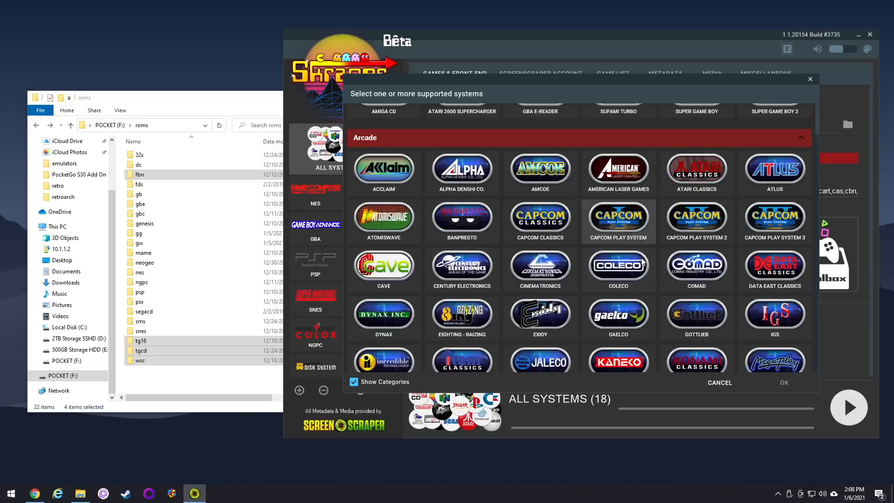
pyautogui.scroll(-3)
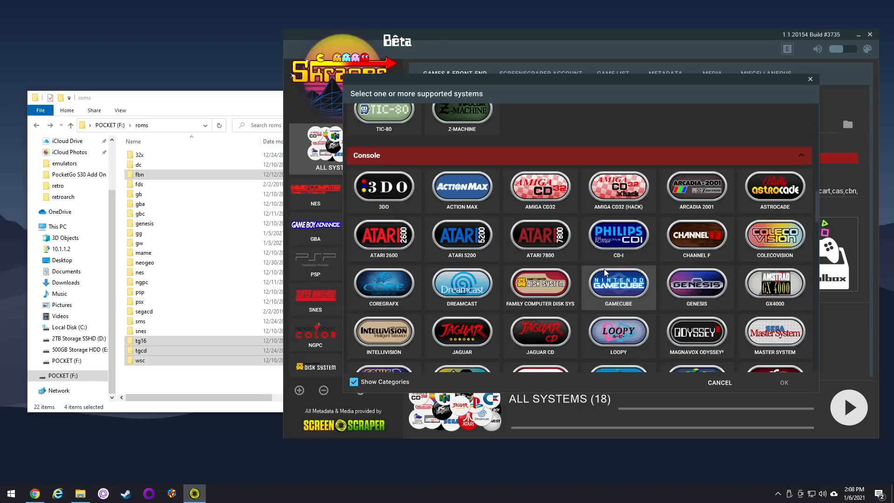
pyautogui.scroll(-3)
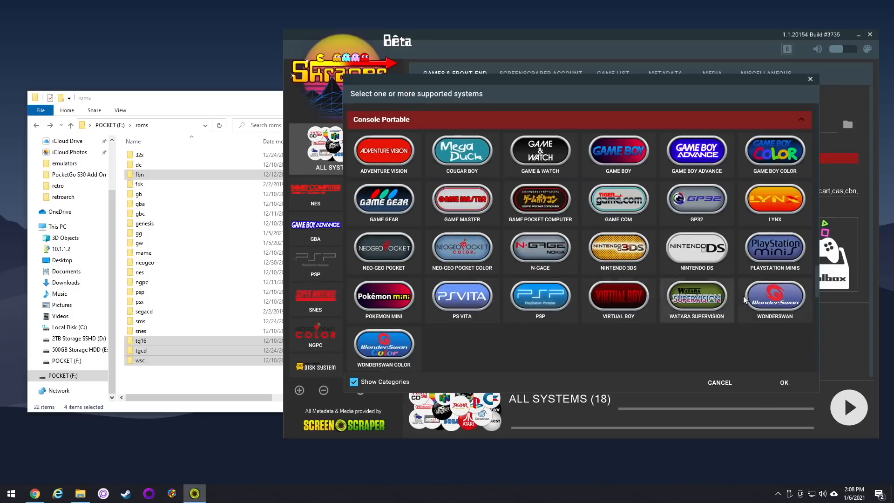
pyautogui.scroll(-3)
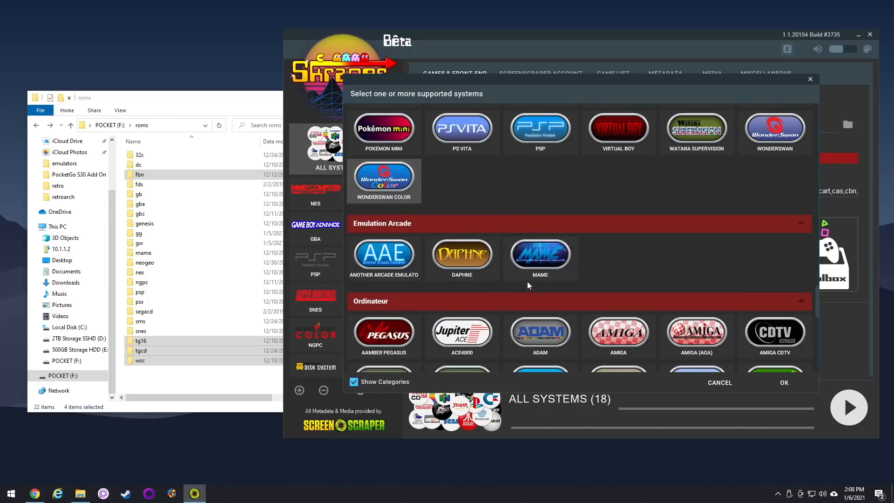
pyautogui.click(539, 255)
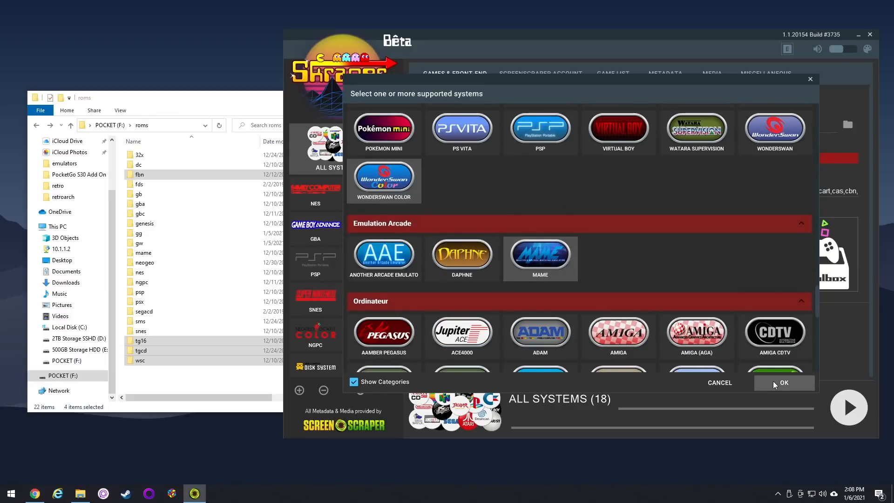
pyautogui.click(783, 383)
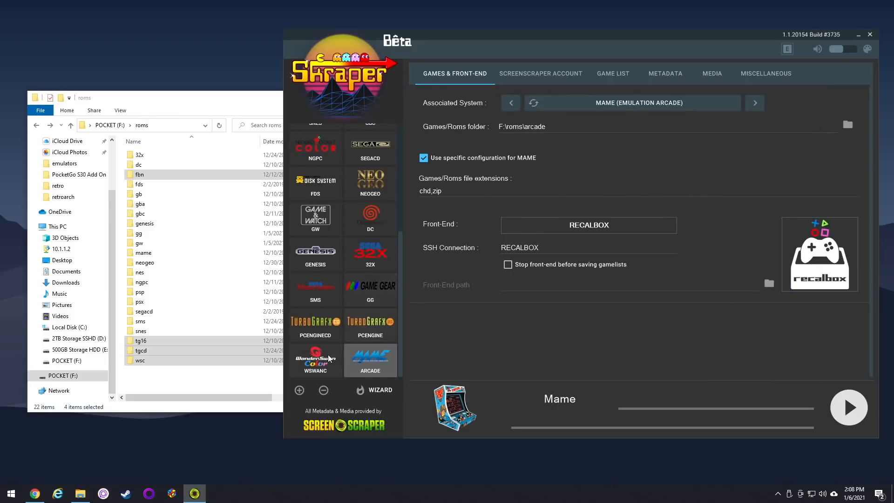
# Select WonderSwan Color, then switch to the All Systems global settings
pyautogui.click(315, 324)
pyautogui.write('tg')
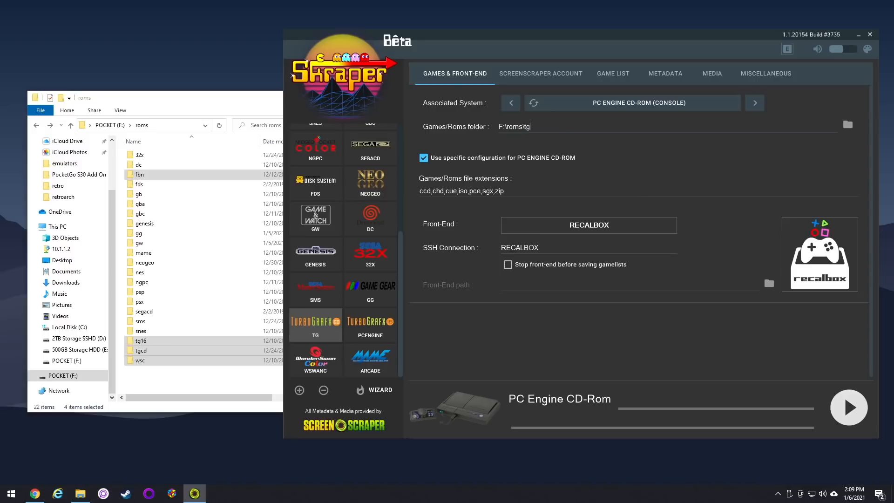
pyautogui.click(370, 325)
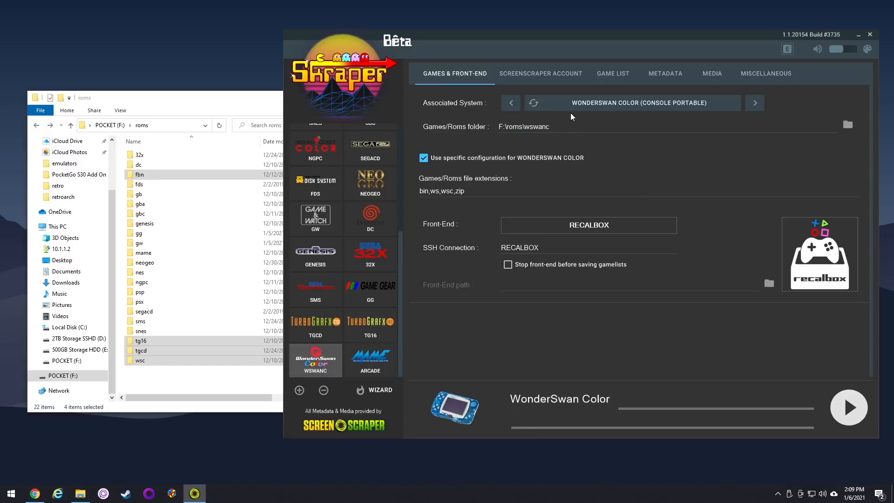
pyautogui.click(370, 359)
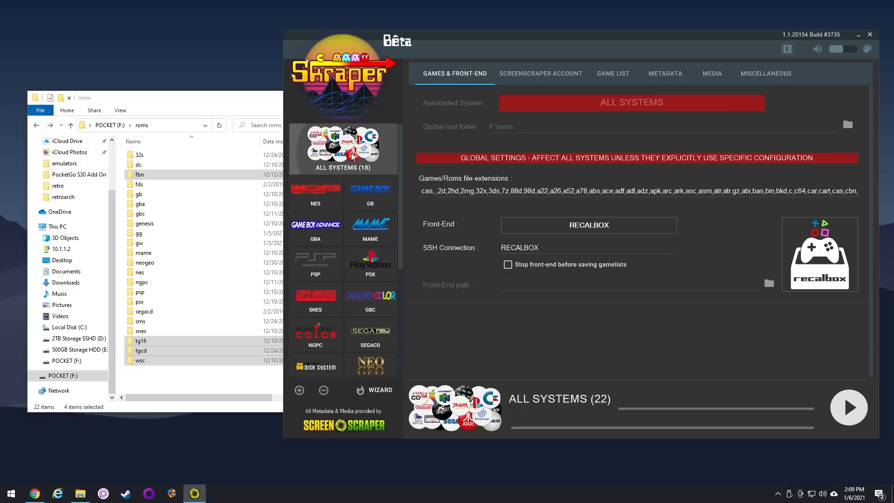
pyautogui.moveTo(611, 95)
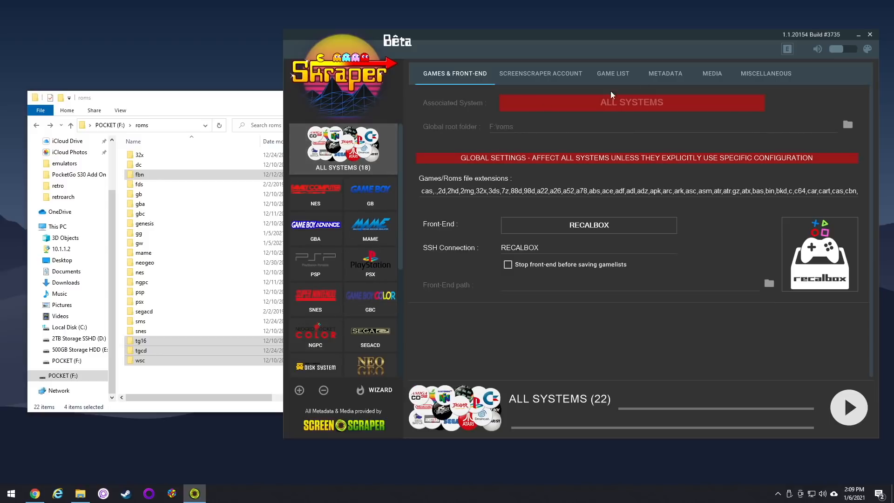
# Set the global gamelist option to no backup, create new or overwrite existing
pyautogui.click(665, 73)
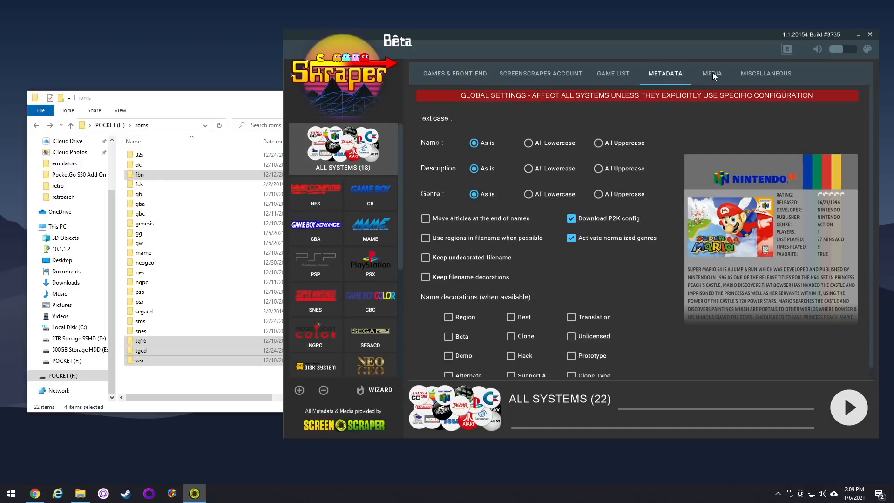
pyautogui.click(613, 73)
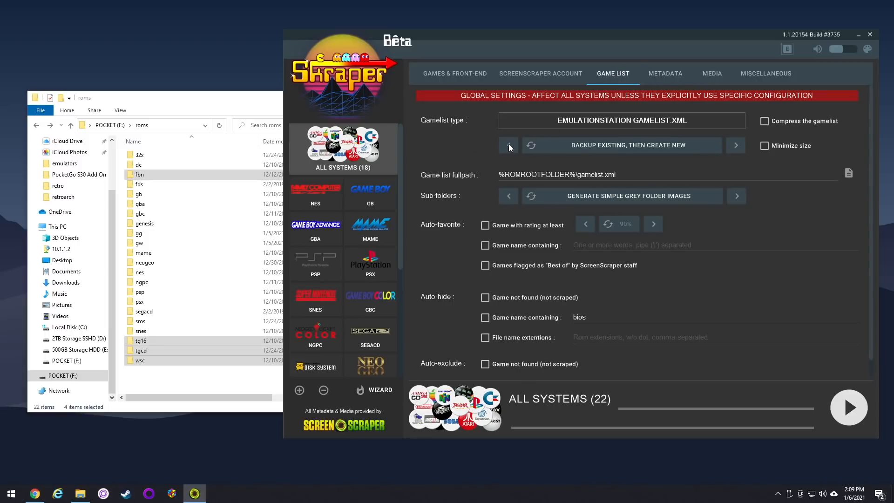
pyautogui.click(508, 145)
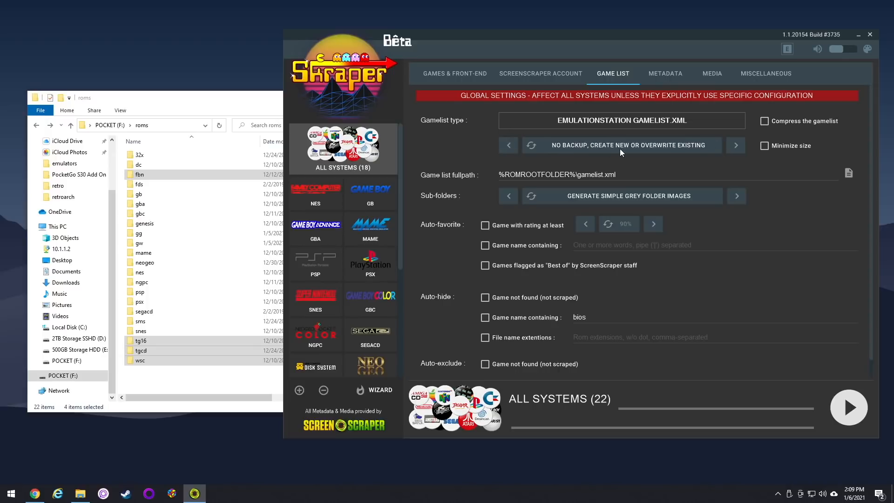
pyautogui.moveTo(692, 92)
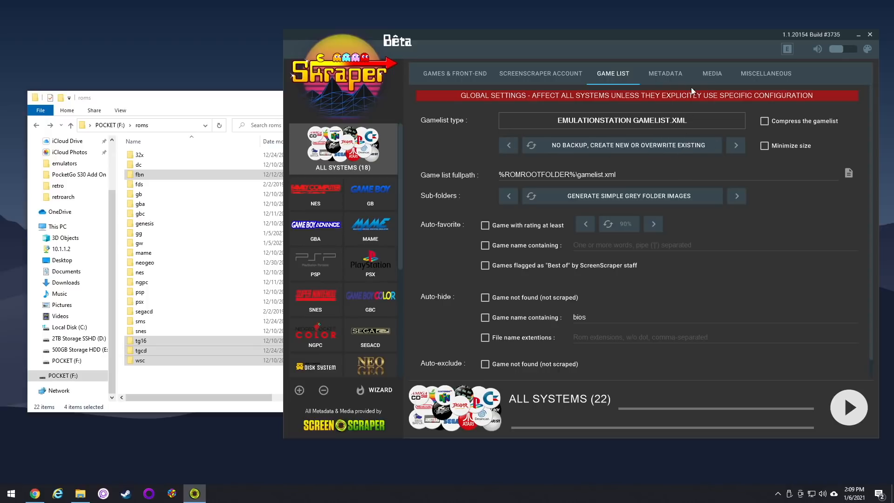
pyautogui.click(711, 73)
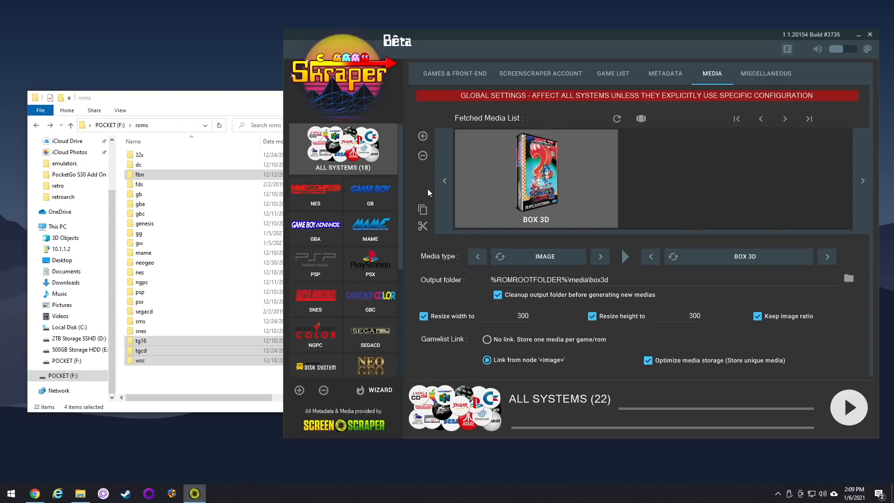
# Remove Box 3D and 5 Images Mix, leaving Box 2D images and normalized videos in the global media list
pyautogui.click(649, 256)
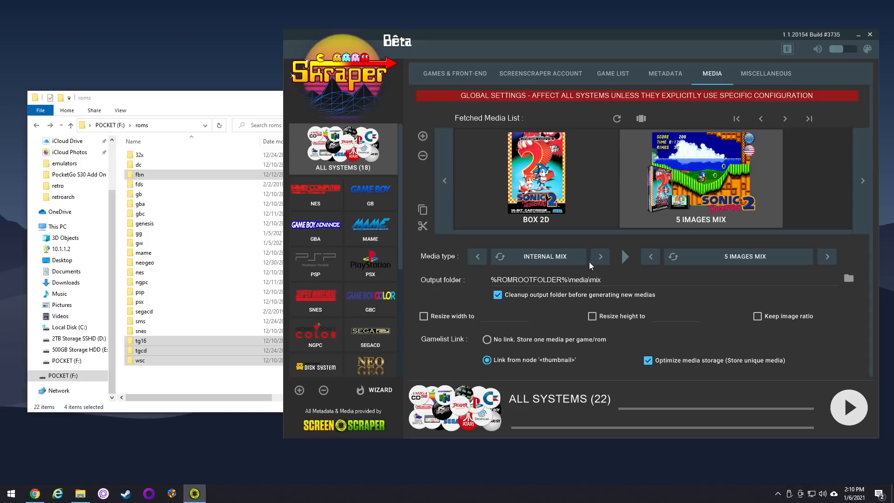
pyautogui.click(477, 256)
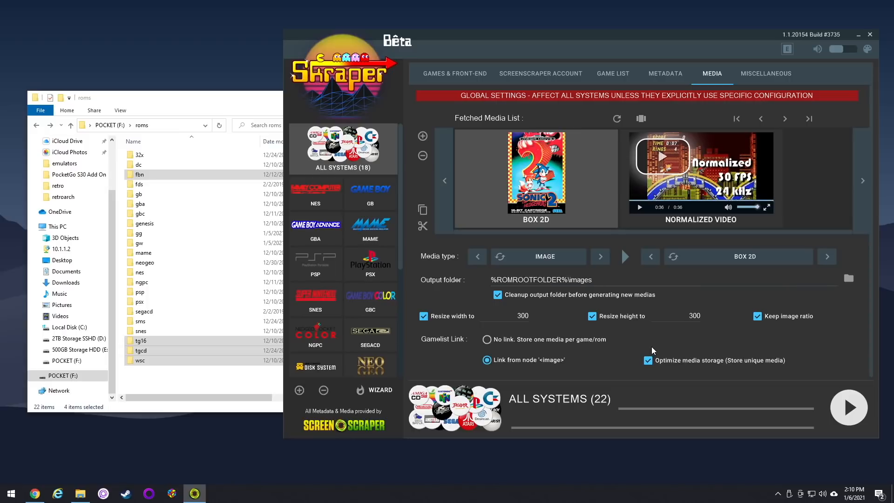
pyautogui.click(370, 359)
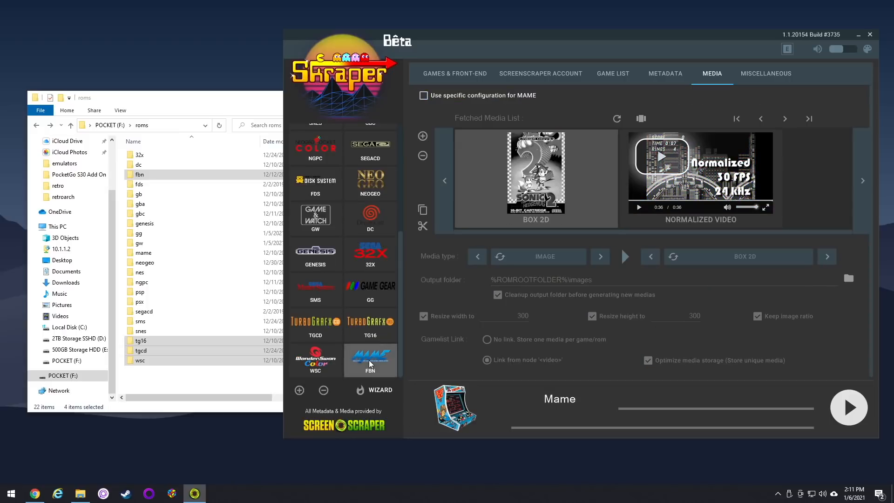
# Give MAME its own media configuration with a screenshot and a normalized video
pyautogui.click(424, 95)
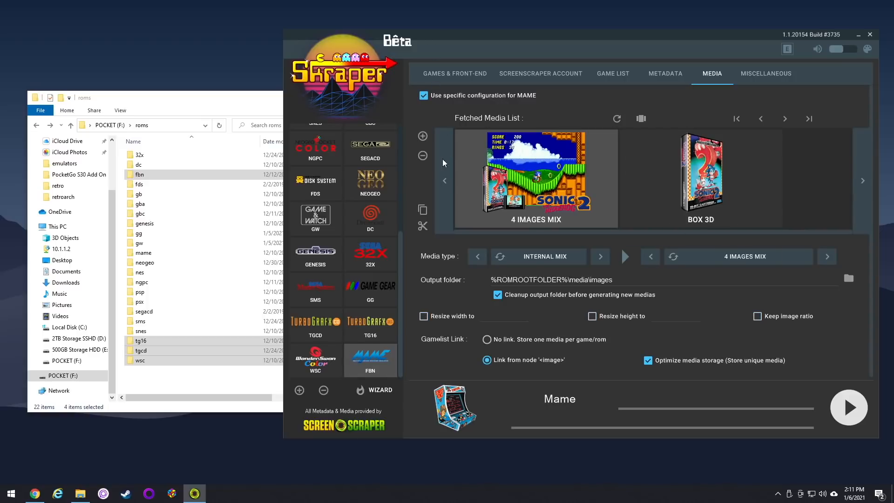
pyautogui.click(650, 257)
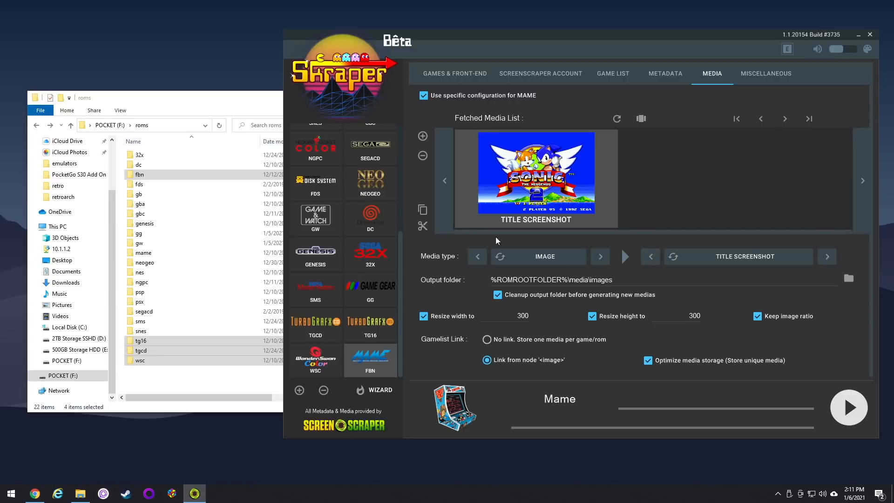
pyautogui.click(649, 256)
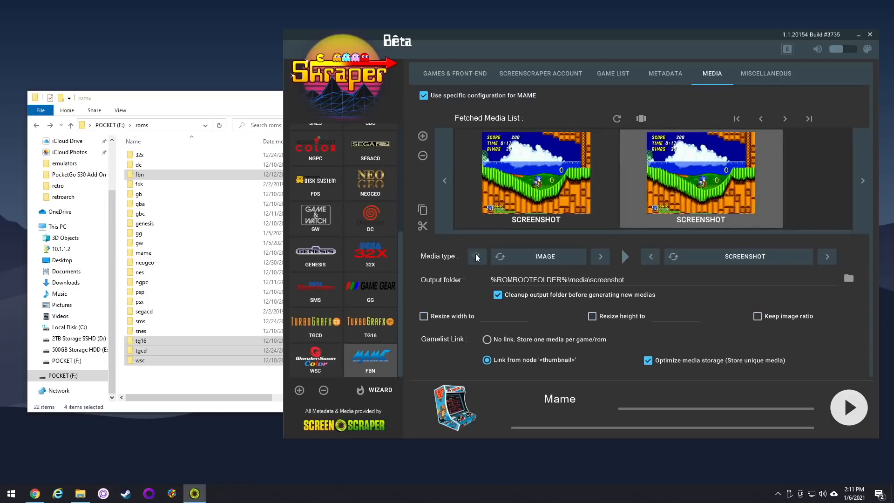
pyautogui.click(600, 256)
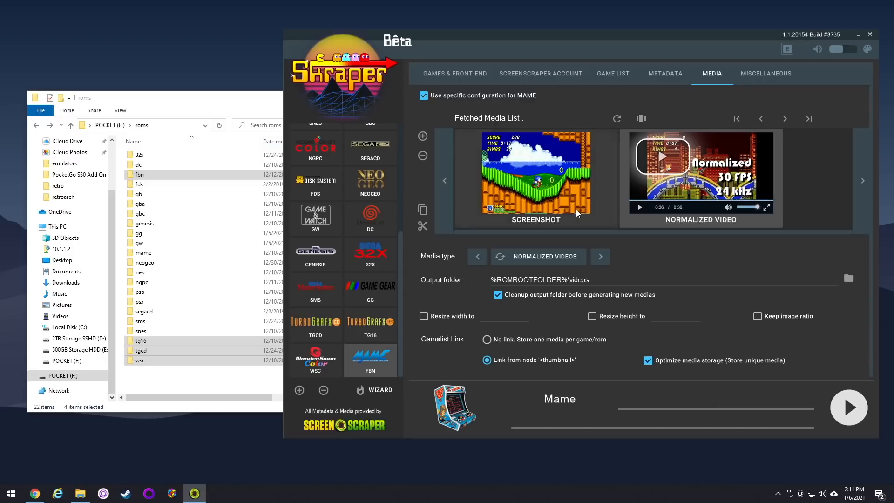
pyautogui.click(600, 256)
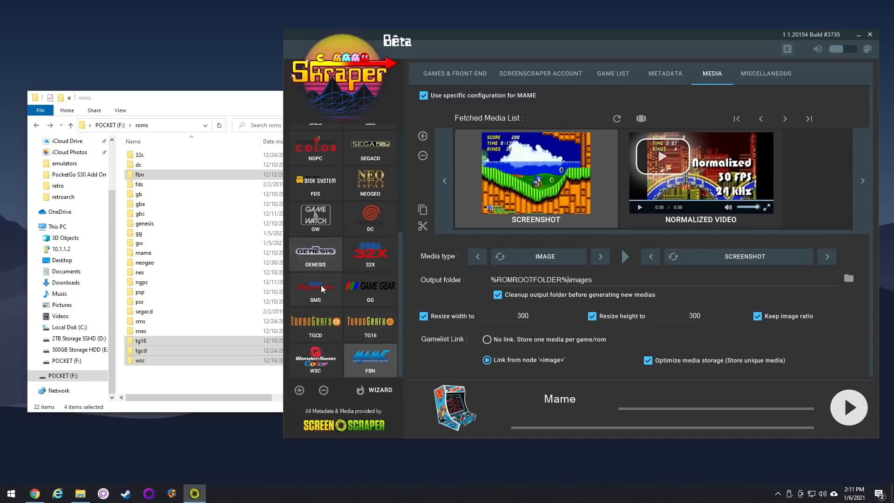
pyautogui.click(454, 72)
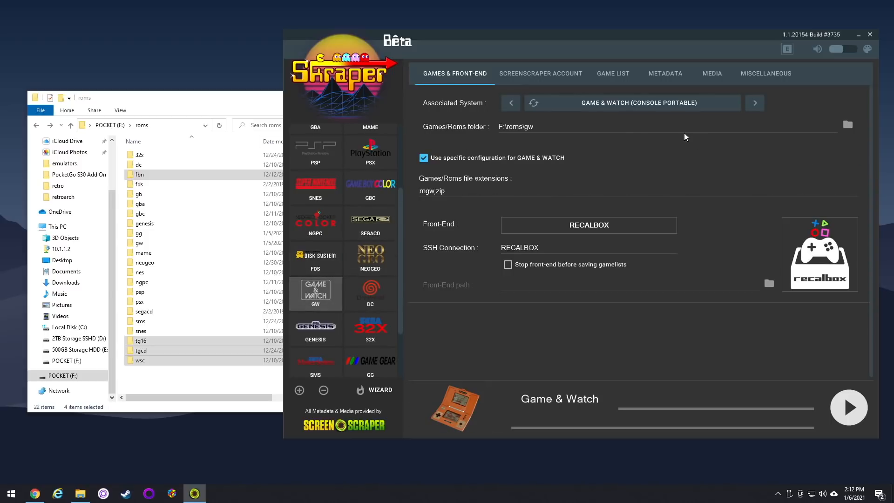
pyautogui.moveTo(850, 407)
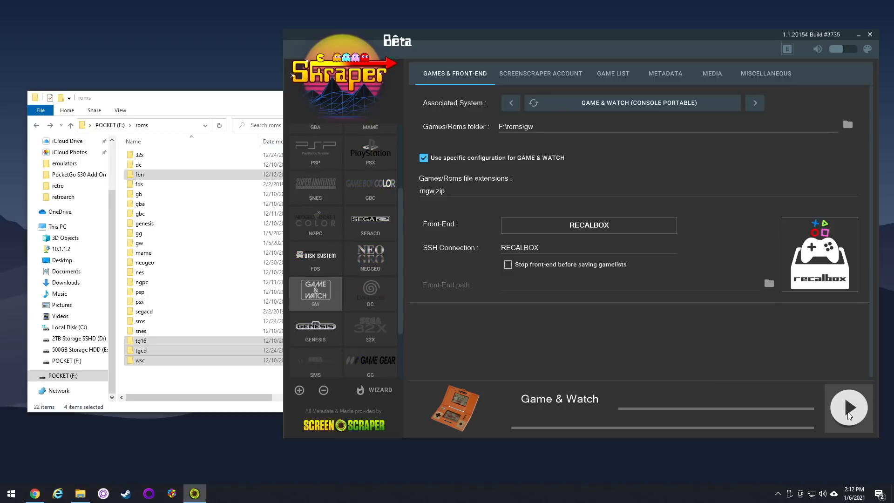
# Start scraping the Game & Watch system and wait for all 7 games to complete
pyautogui.click(847, 407)
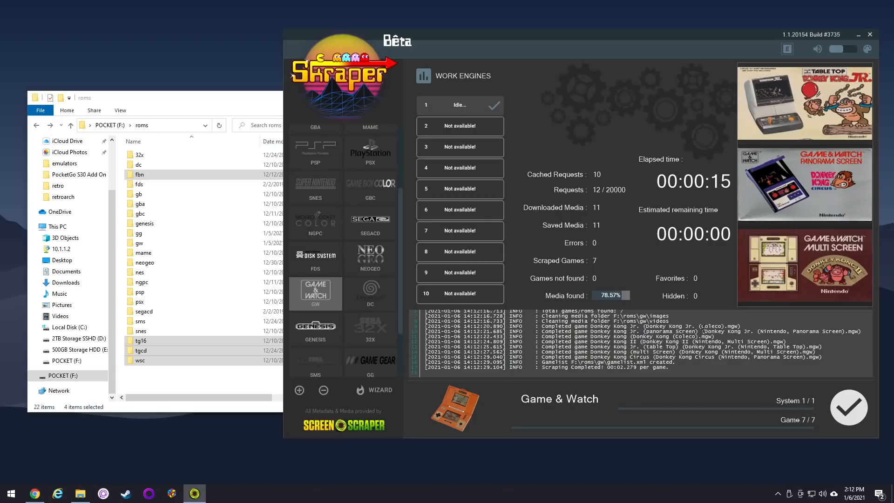
pyautogui.moveTo(860, 414)
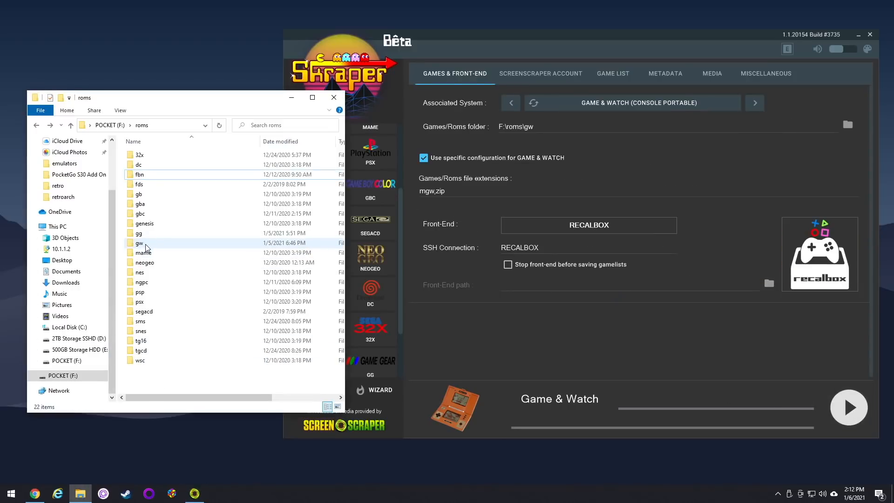
# Check the newly generated gamelist.xml inside the gw roms folder
pyautogui.doubleClick(139, 243)
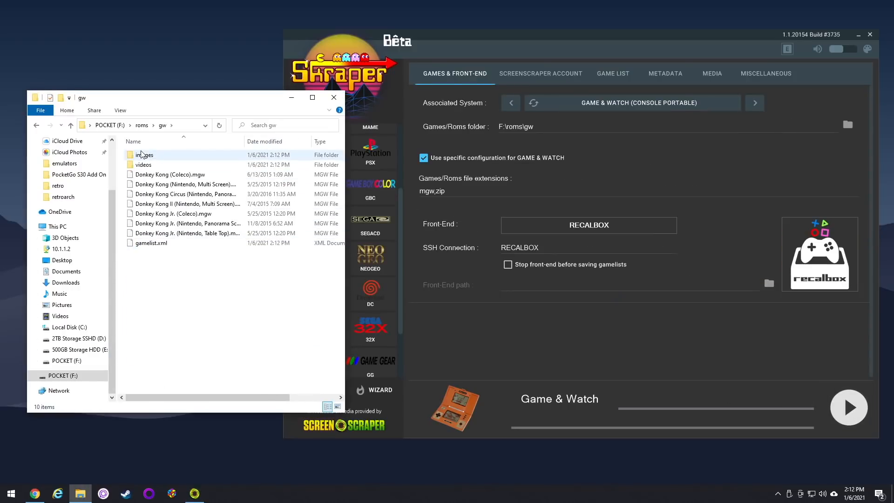
pyautogui.click(151, 242)
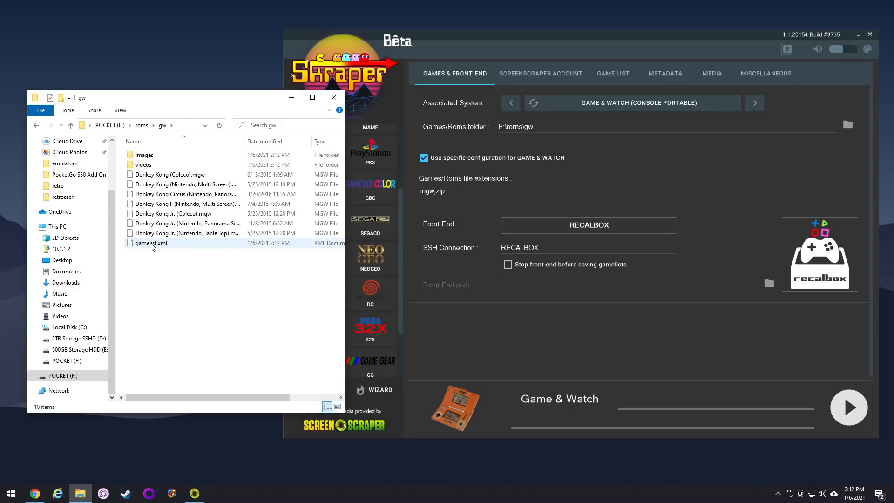
pyautogui.doubleClick(151, 242)
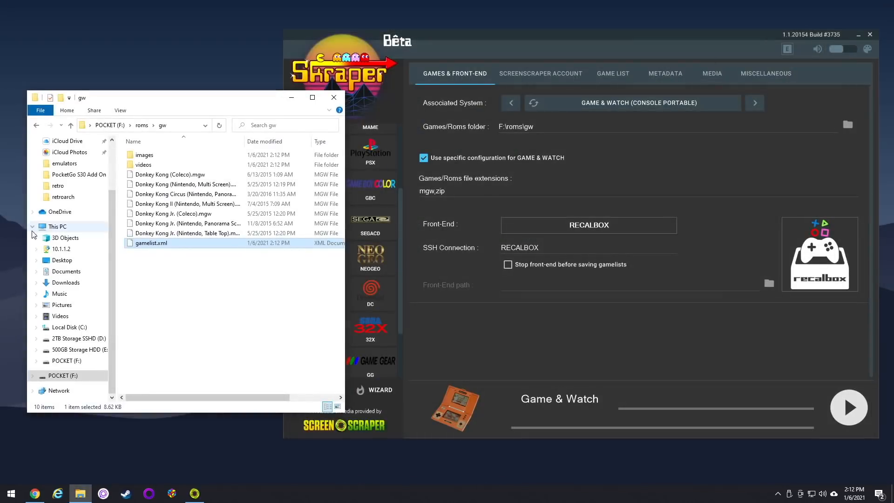
# Preview the scraped Donkey Kong II and Donkey Kong Jr. Table Top box art images
pyautogui.doubleClick(144, 154)
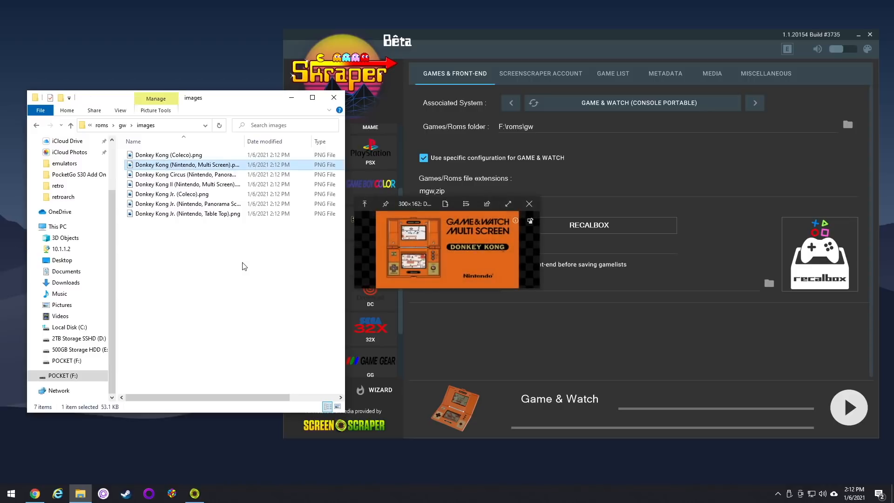
pyautogui.click(187, 184)
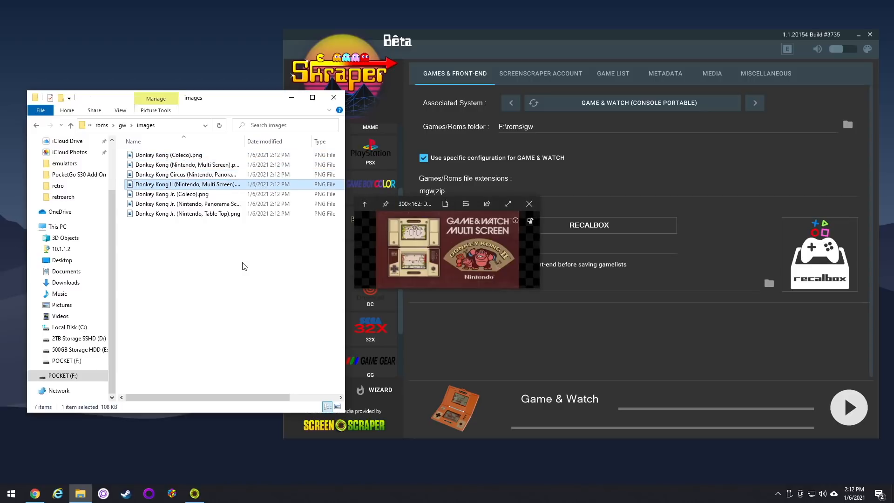
pyautogui.click(188, 214)
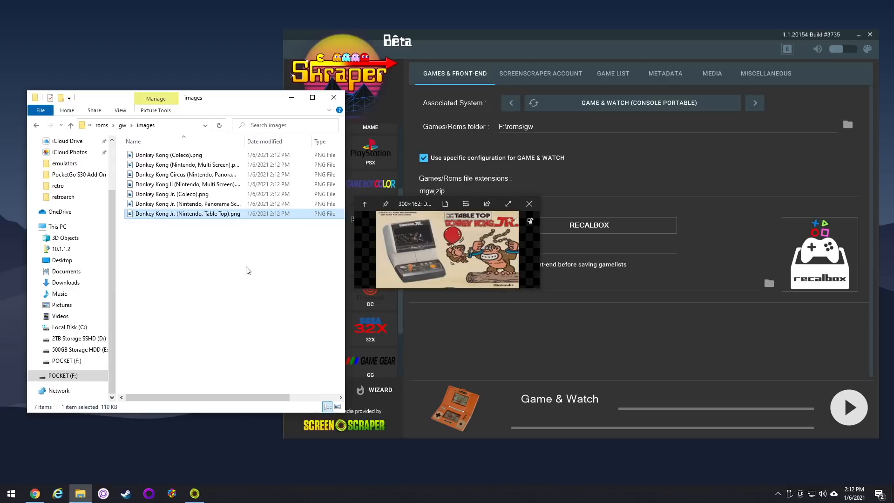
# Preview the scraped Donkey Kong II gameplay video in the gw videos folder
pyautogui.click(69, 125)
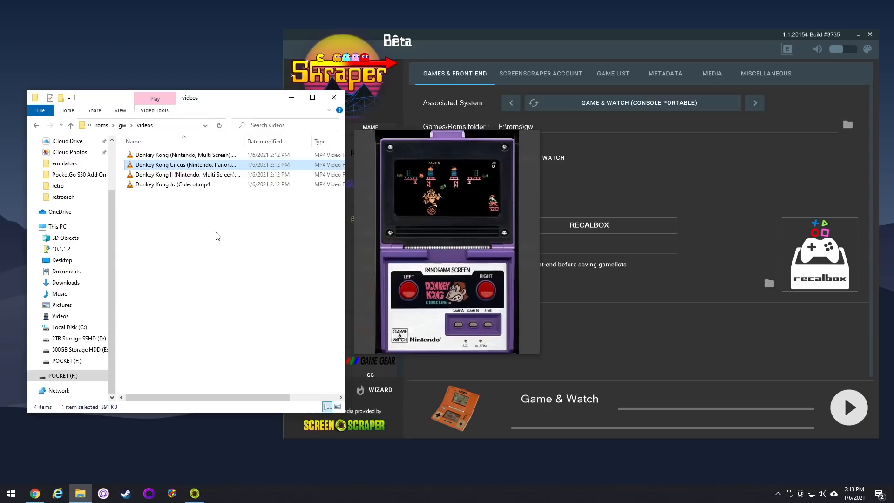
pyautogui.click(186, 174)
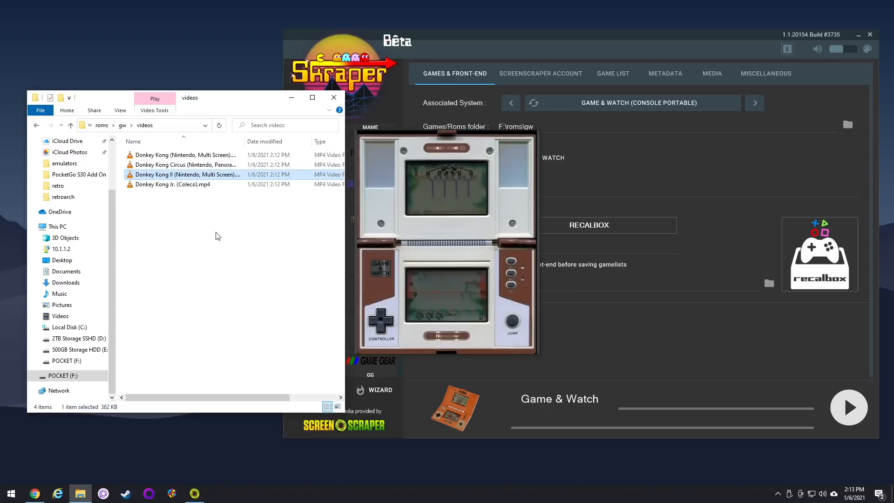